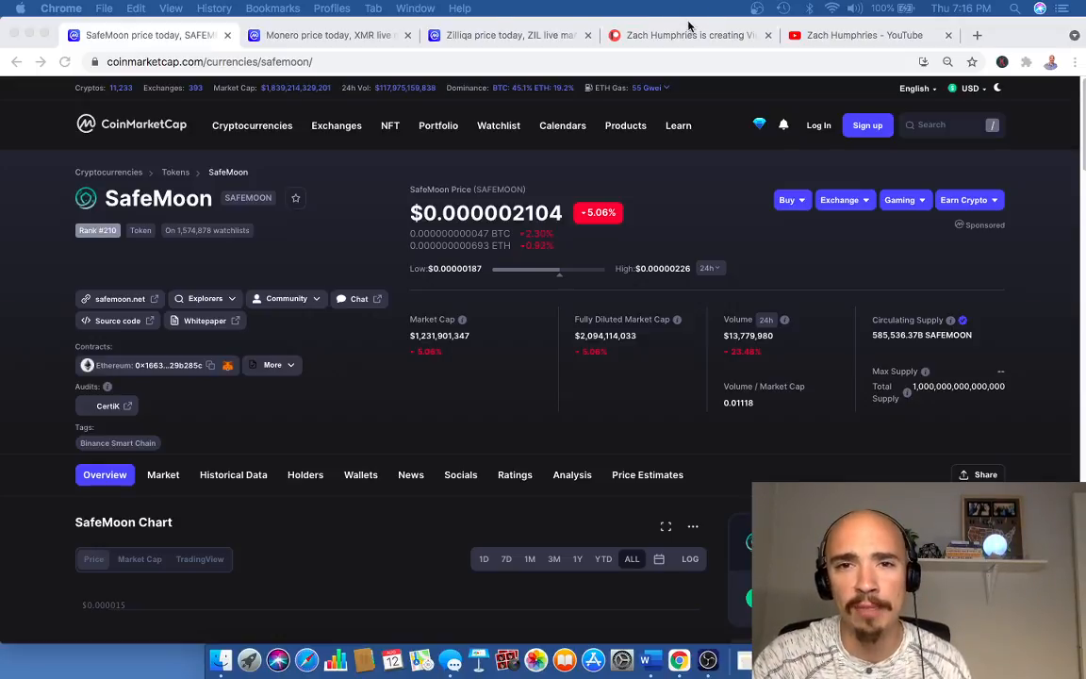
# Step: Switch to the Patreon tab showing the Supporter ($10) and Insider ($20) membership tiers
pyautogui.click(689, 34)
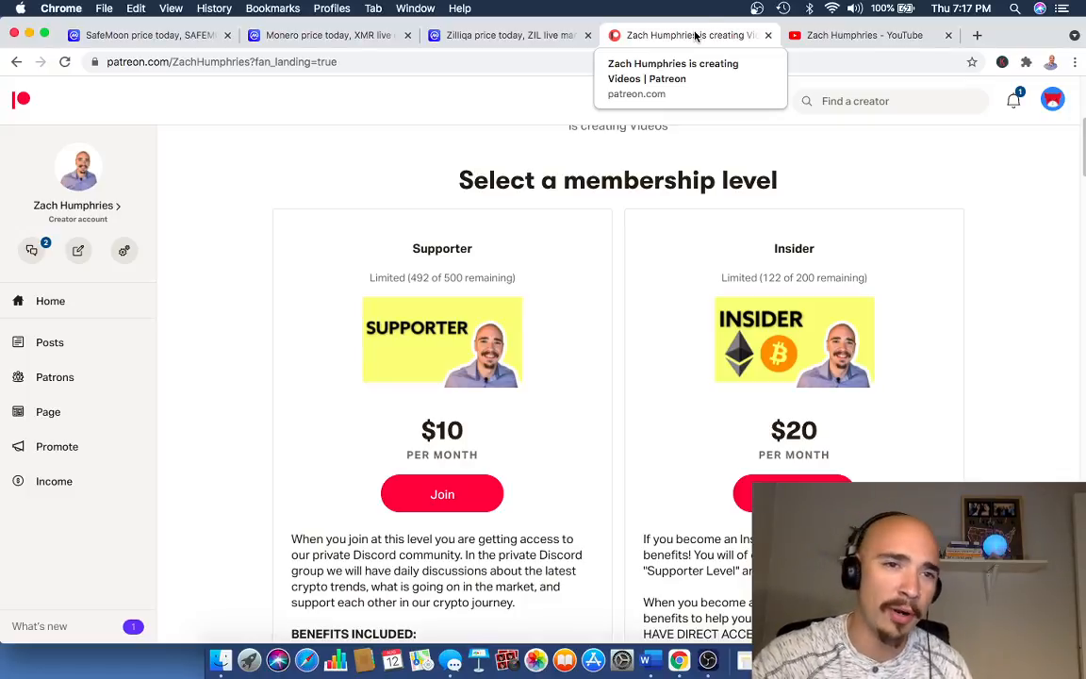
# Step: Switch back to the SafeMoon tab showing $0.000002105, down 5.01%
pyautogui.click(148, 34)
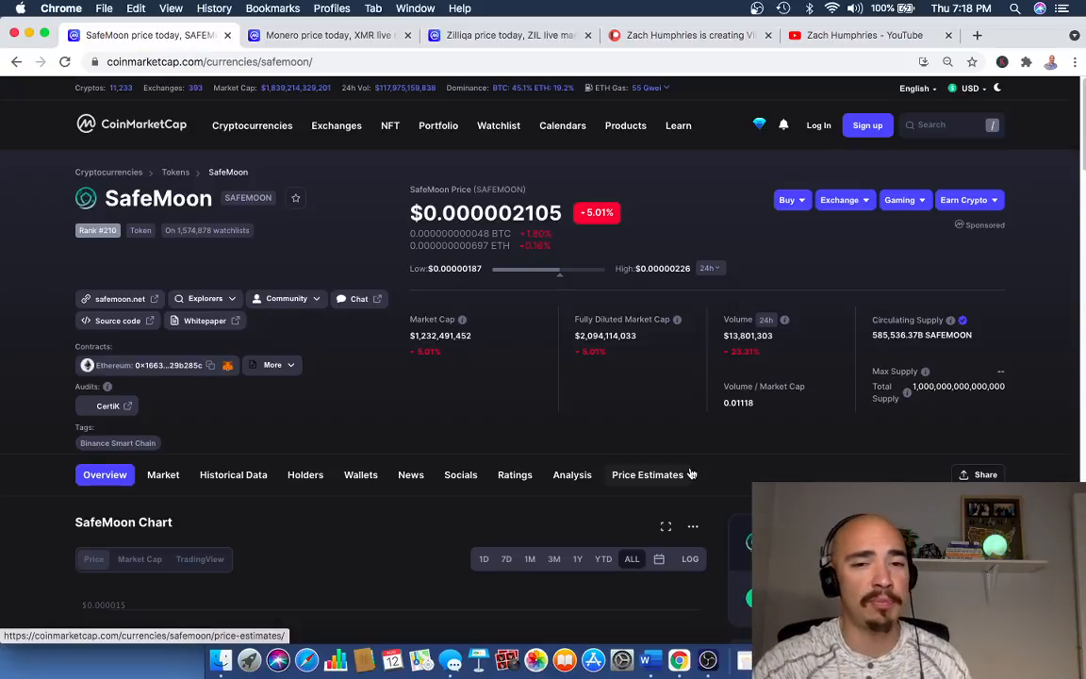
# Step: Scroll down to the SafeMoon all-time price chart and read its price history
pyautogui.scroll(-3)
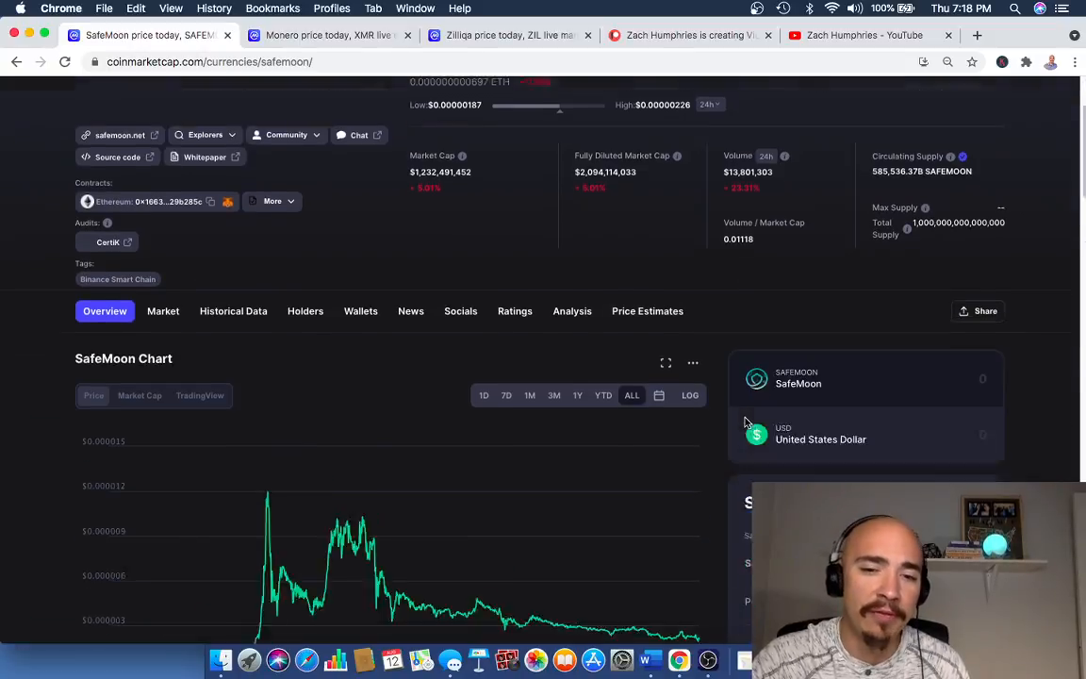
pyautogui.scroll(-3)
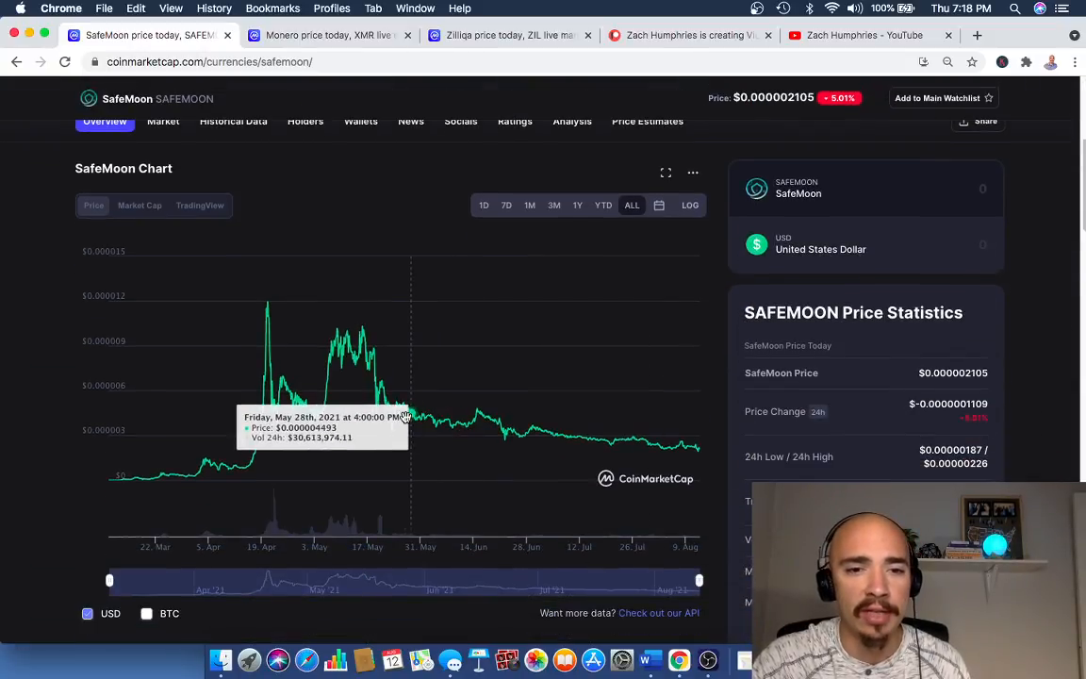
pyautogui.moveTo(577, 437)
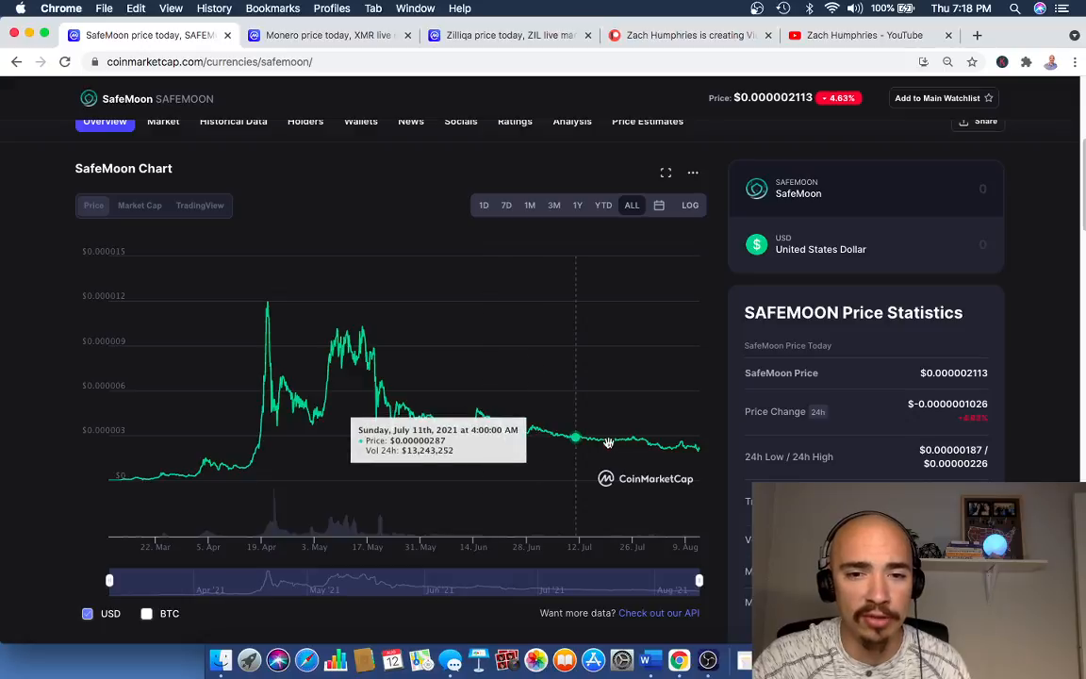
pyautogui.moveTo(707, 570)
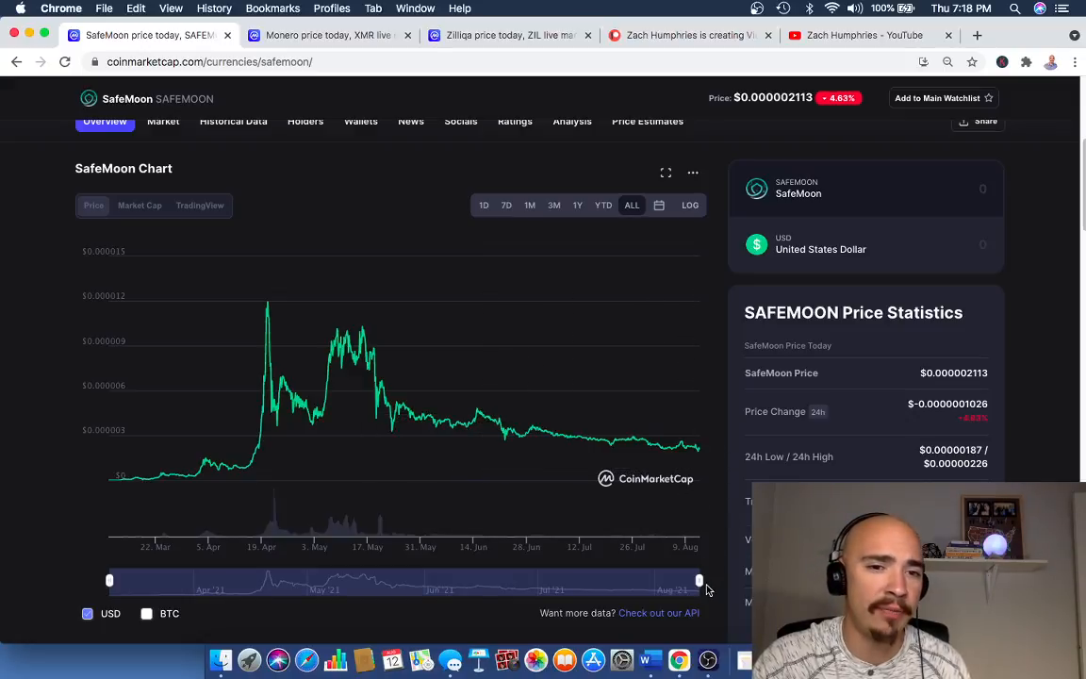
pyautogui.moveTo(370, 396)
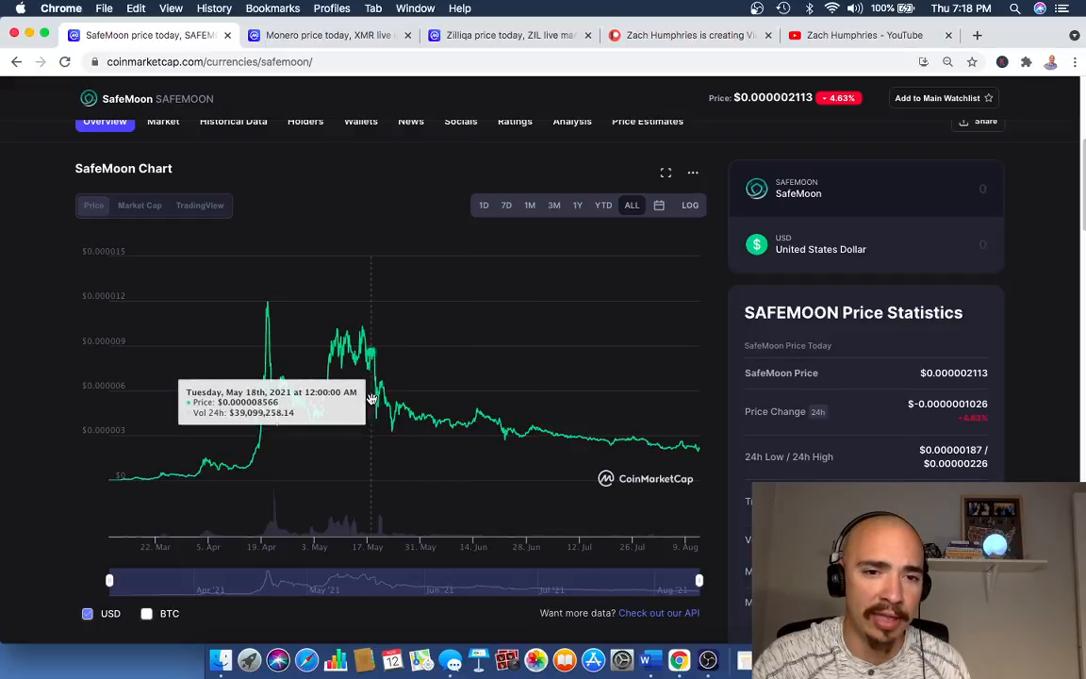
pyautogui.moveTo(362, 377)
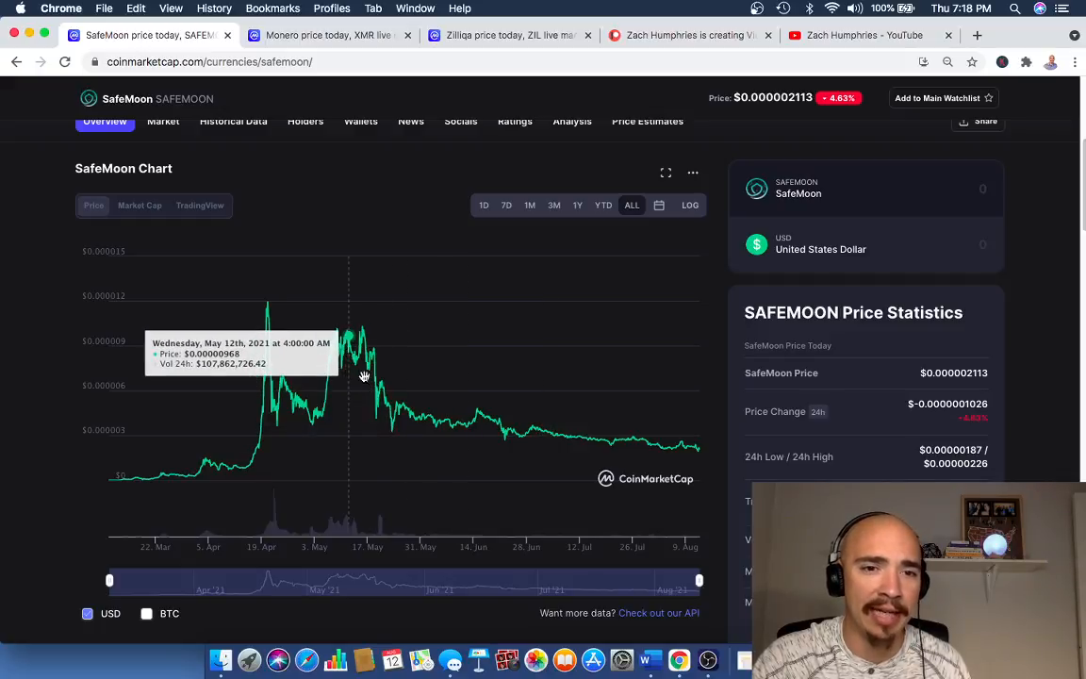
pyautogui.moveTo(271, 313)
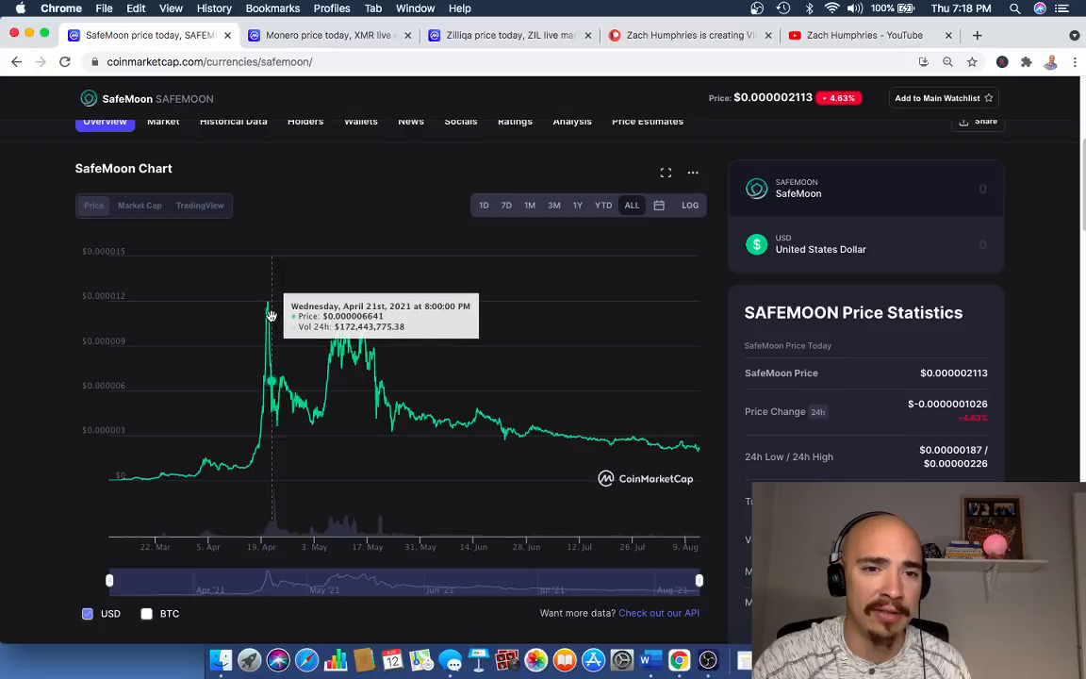
pyautogui.moveTo(325, 407)
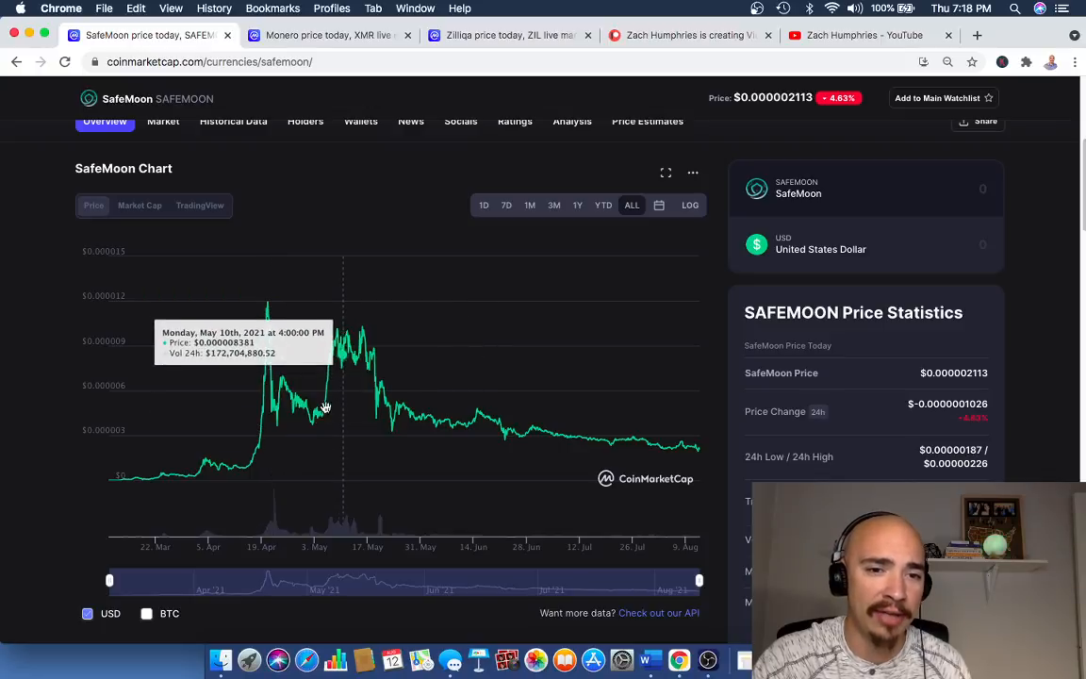
pyautogui.moveTo(564, 445)
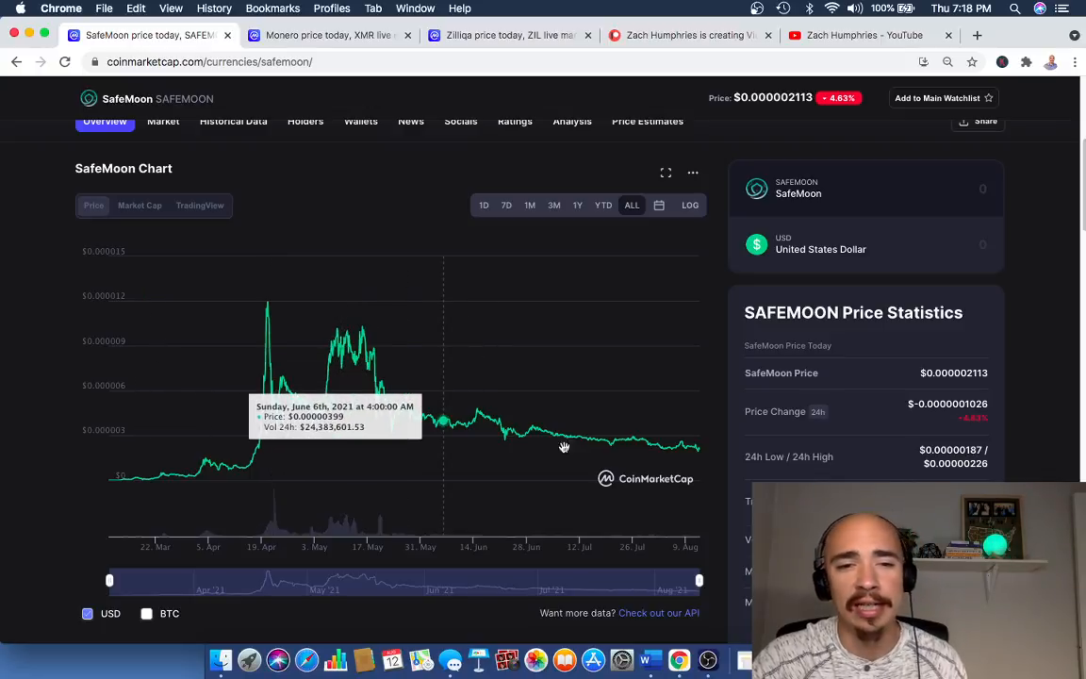
pyautogui.moveTo(697, 449)
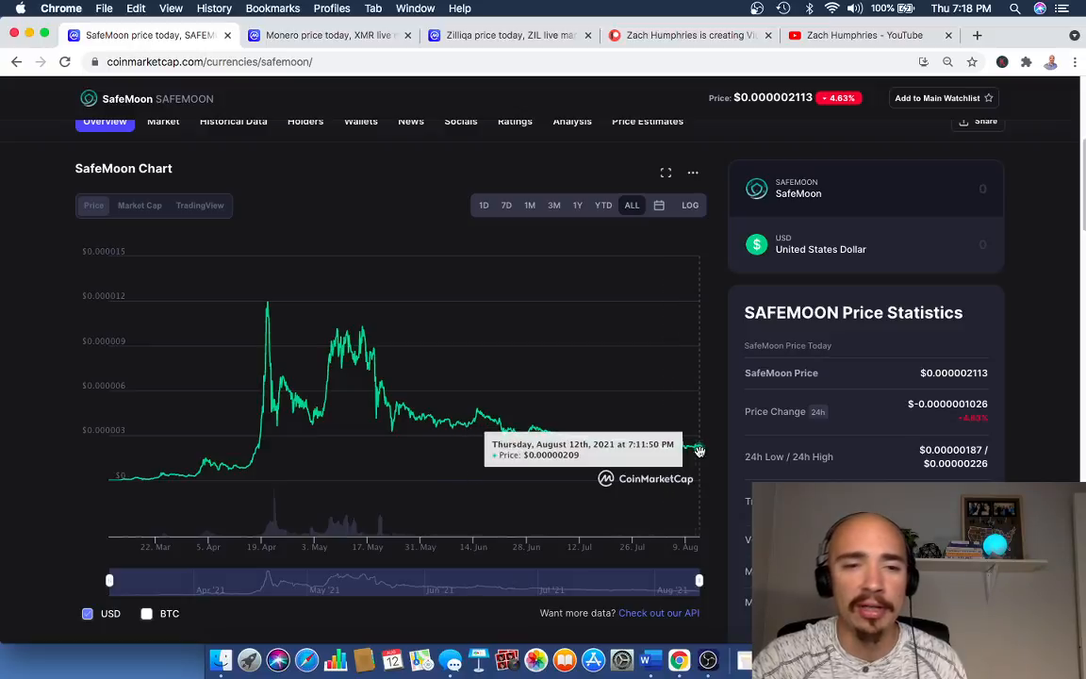
pyautogui.moveTo(720, 473)
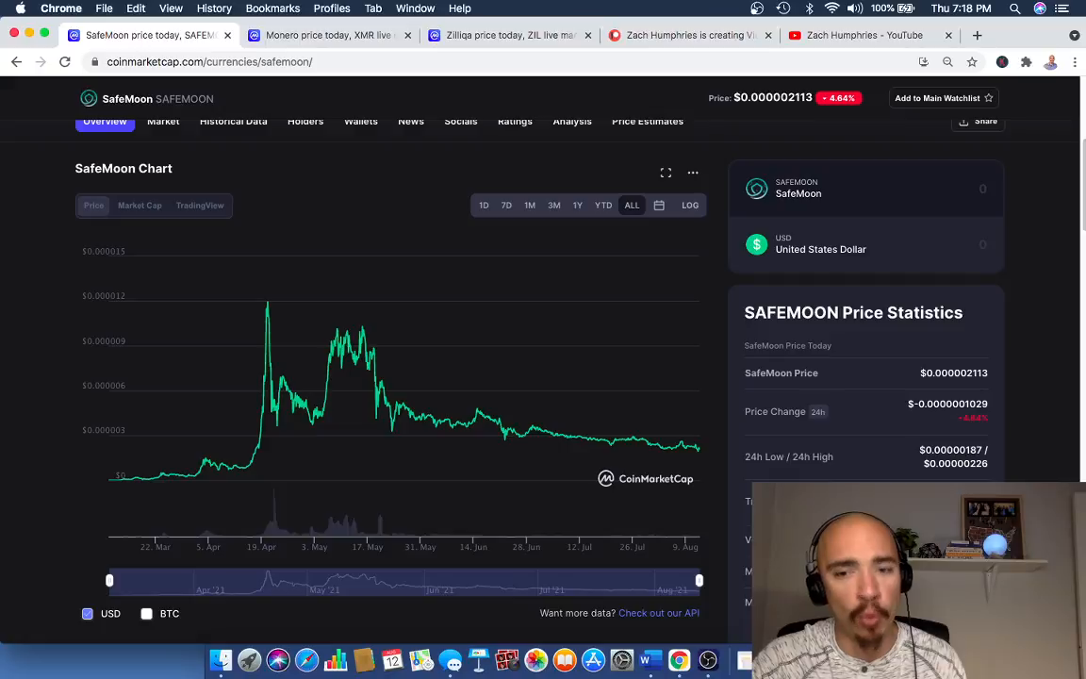
pyautogui.scroll(-3)
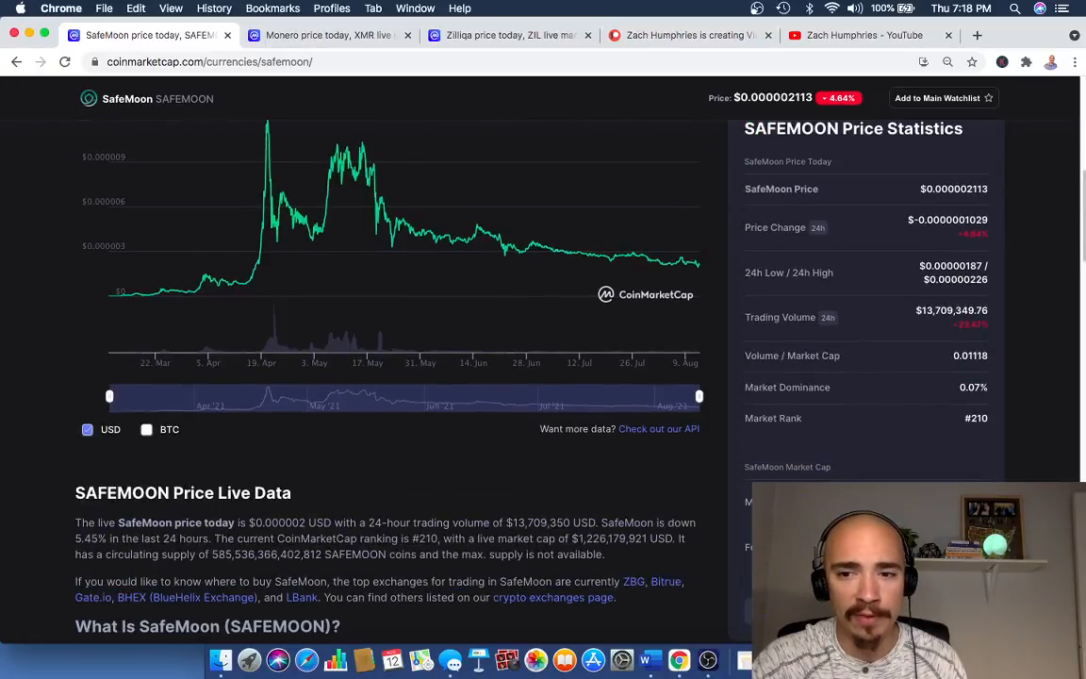
pyautogui.scroll(-3)
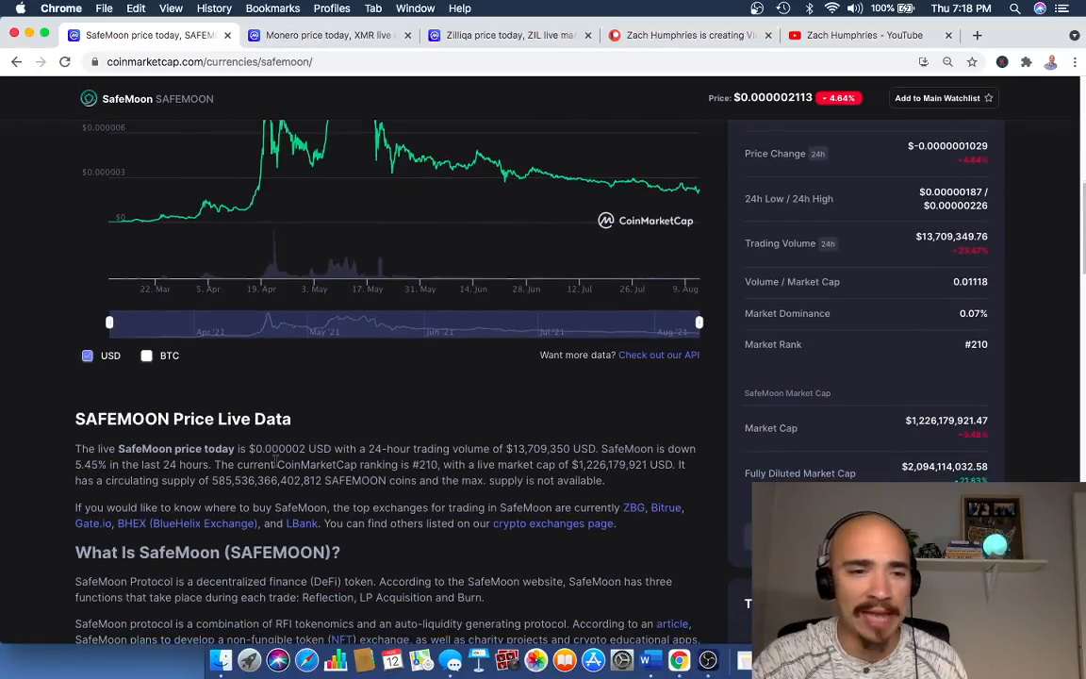
pyautogui.scroll(-3)
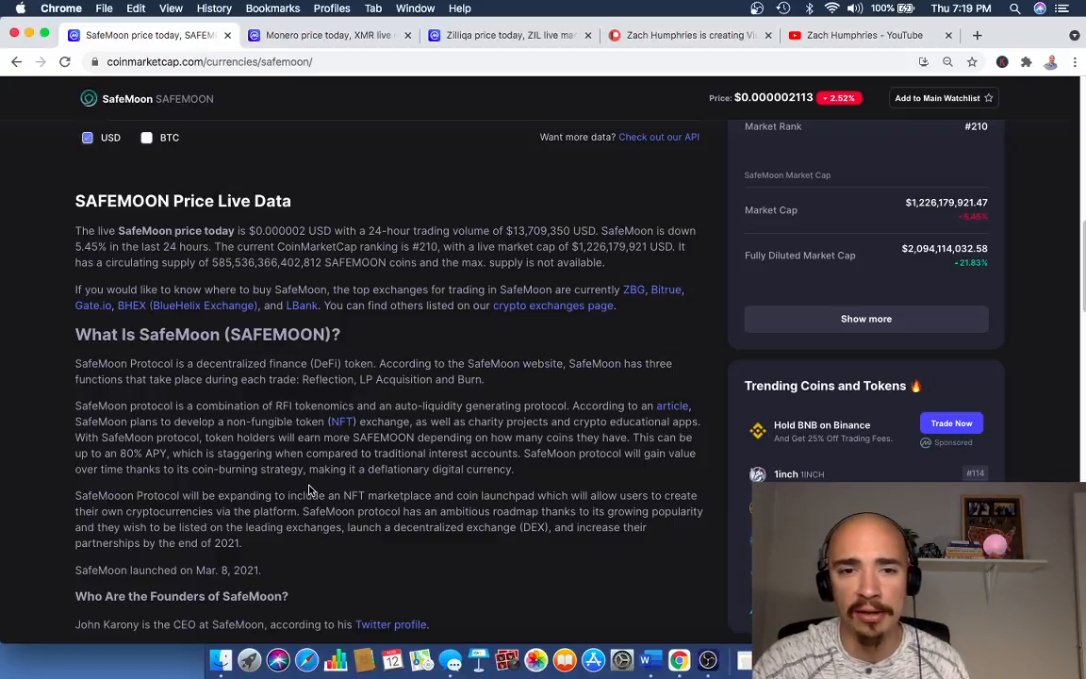
pyautogui.scroll(-3)
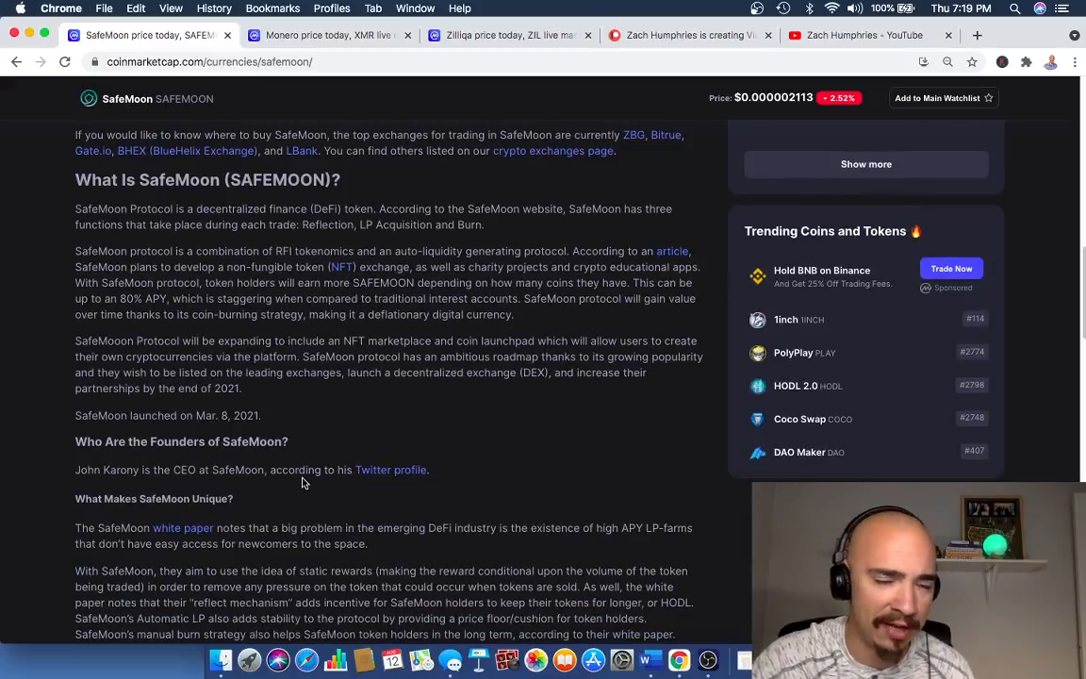
pyautogui.scroll(3)
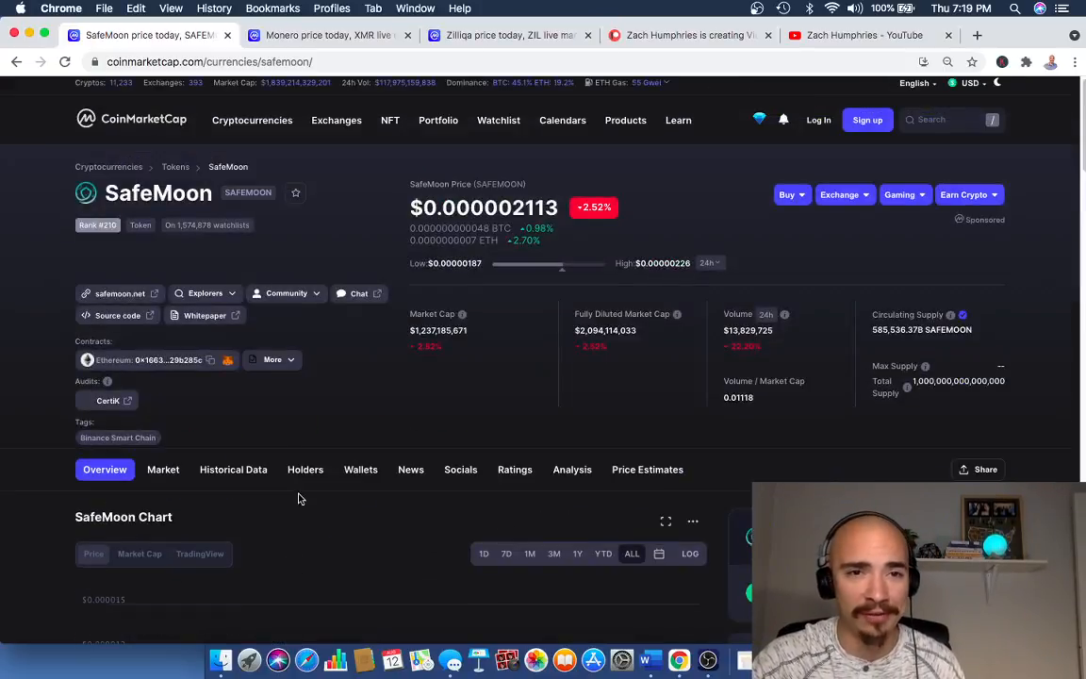
# Step: Switch to the Monero page at $254.35 and scroll to its all-time price chart
pyautogui.click(328, 34)
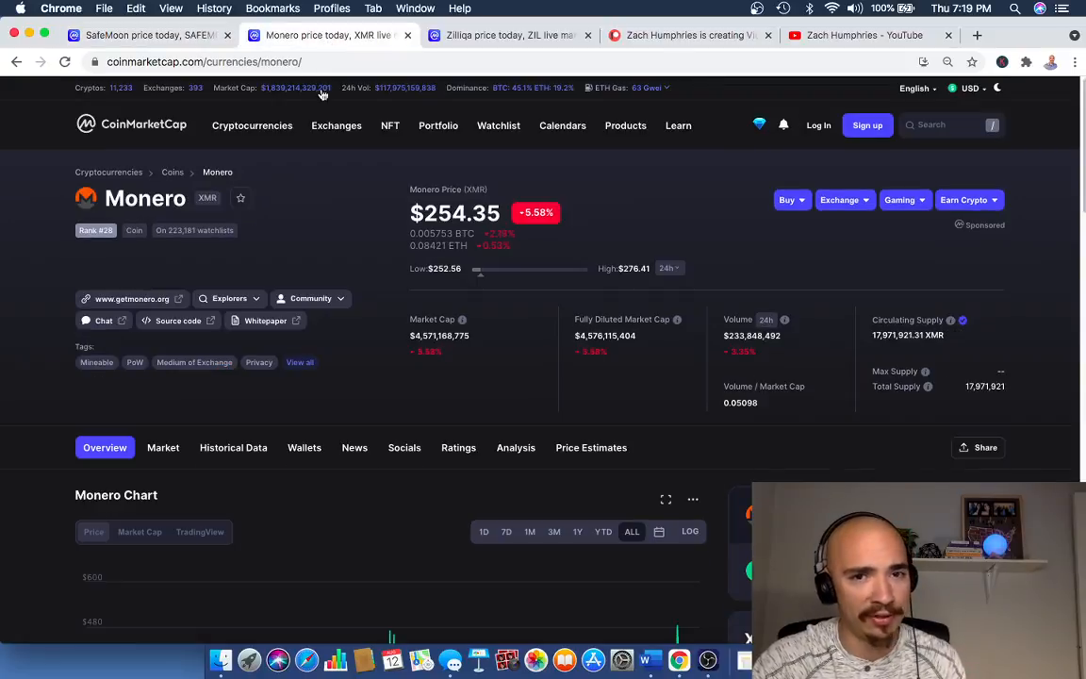
pyautogui.moveTo(336, 660)
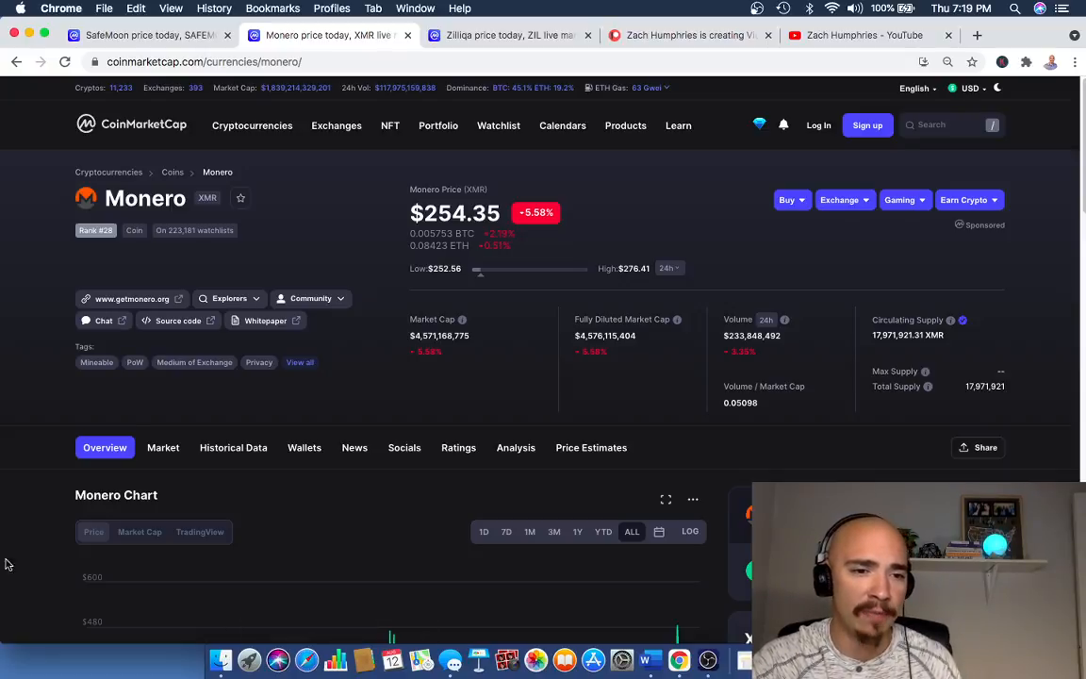
pyautogui.scroll(-3)
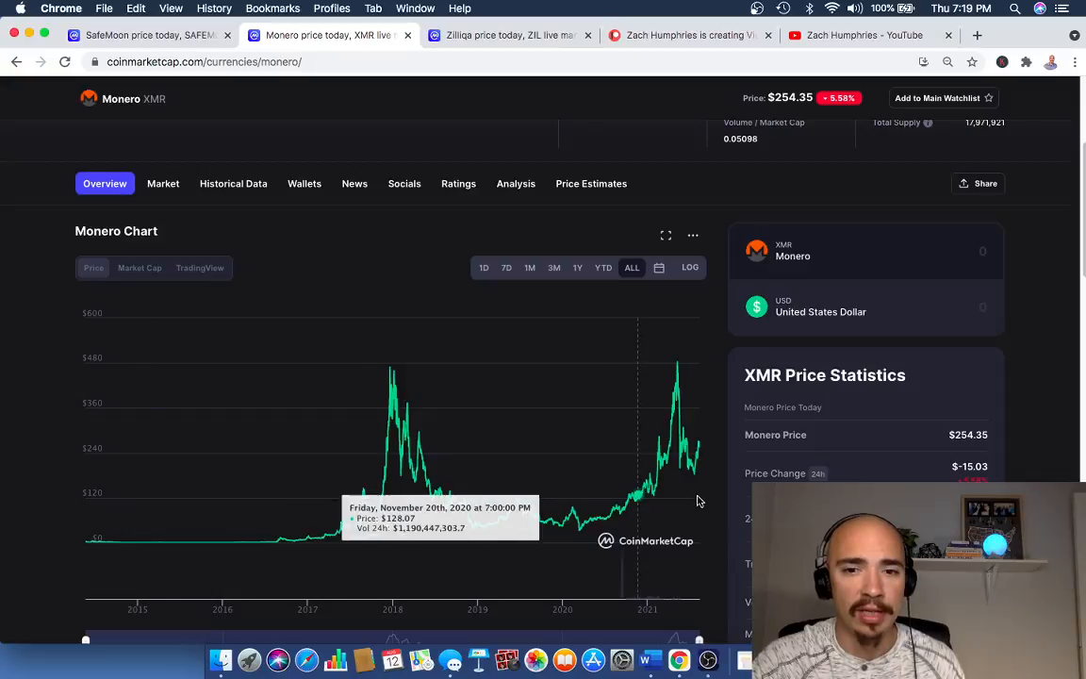
pyautogui.moveTo(676, 366)
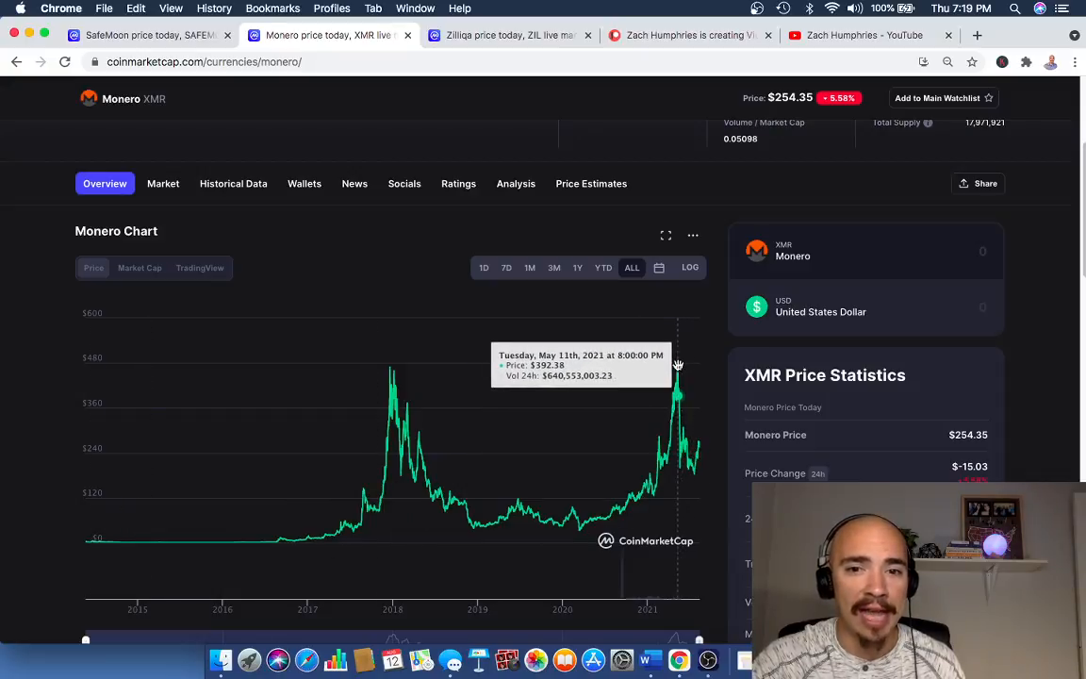
pyautogui.moveTo(675, 366)
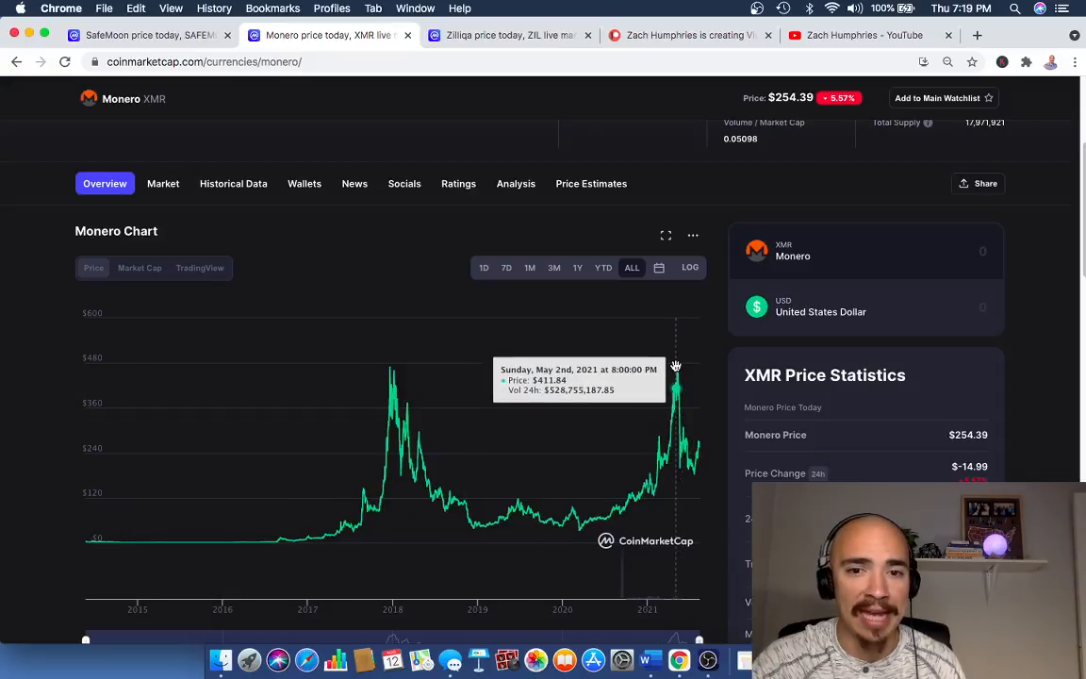
pyautogui.moveTo(385, 381)
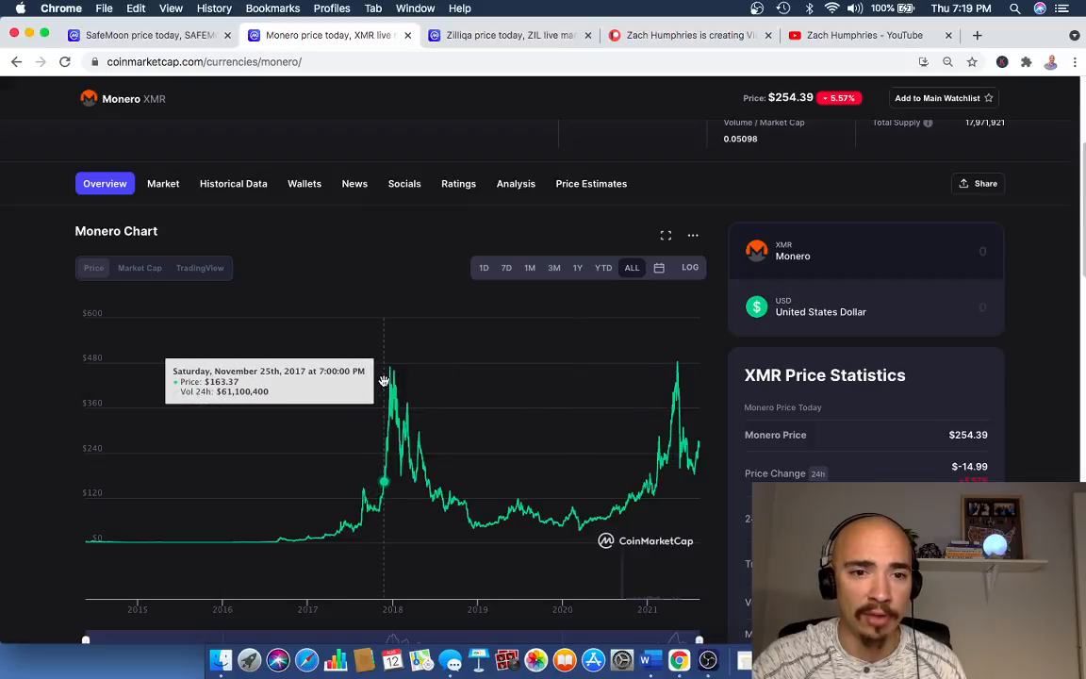
pyautogui.moveTo(920, 462)
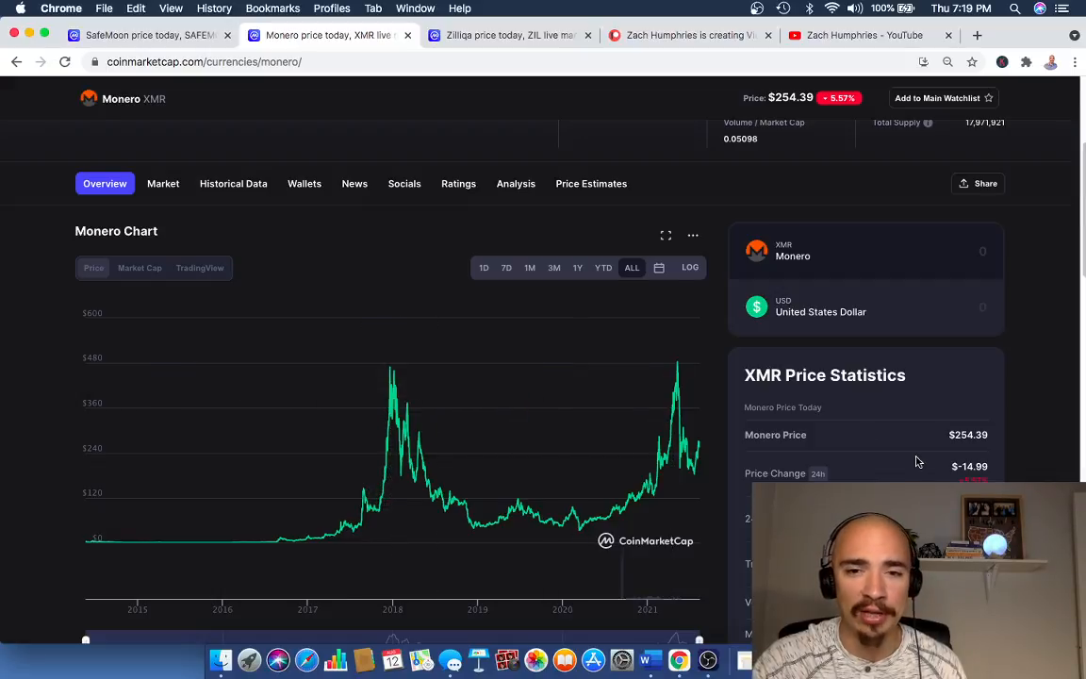
pyautogui.scroll(-3)
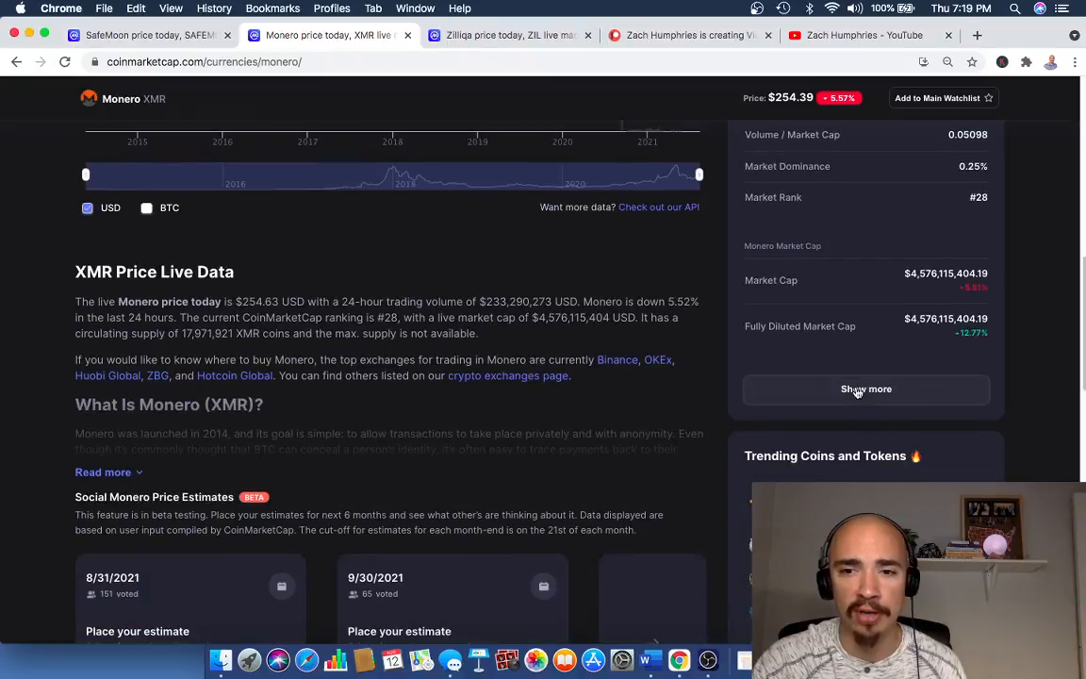
pyautogui.scroll(-3)
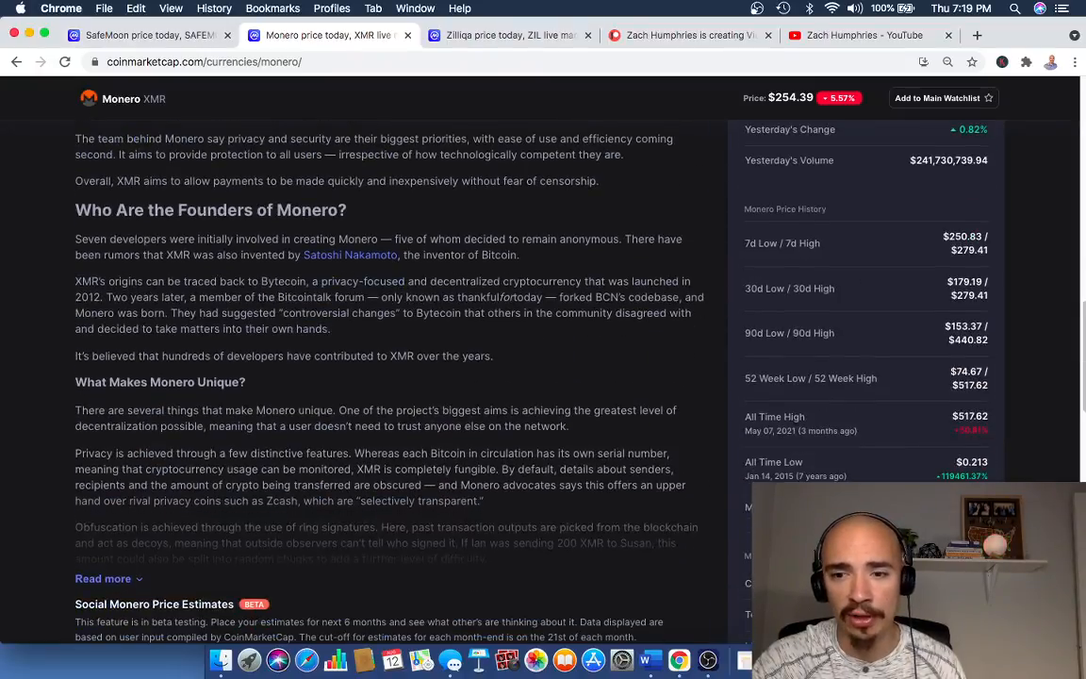
pyautogui.moveTo(999, 439)
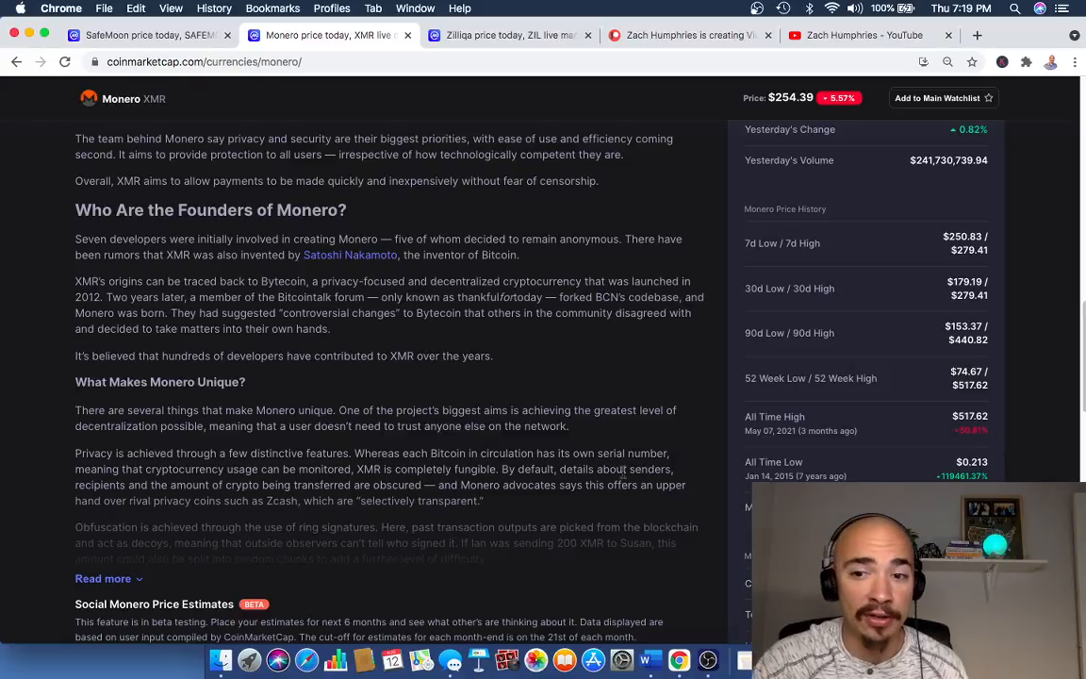
pyautogui.scroll(3)
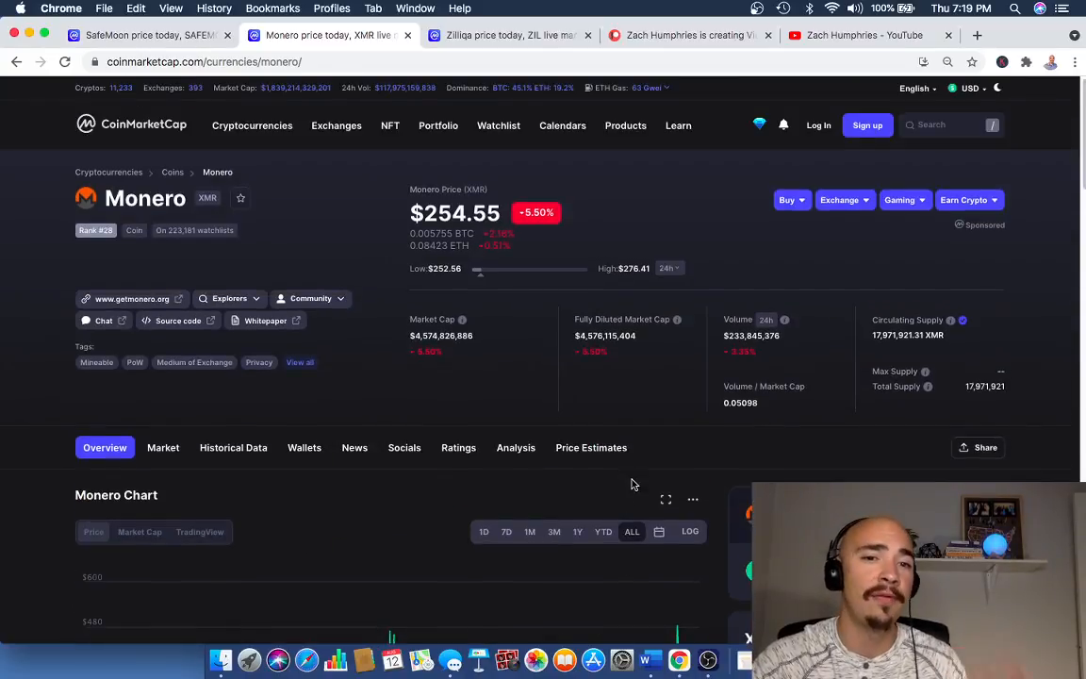
pyautogui.moveTo(633, 475)
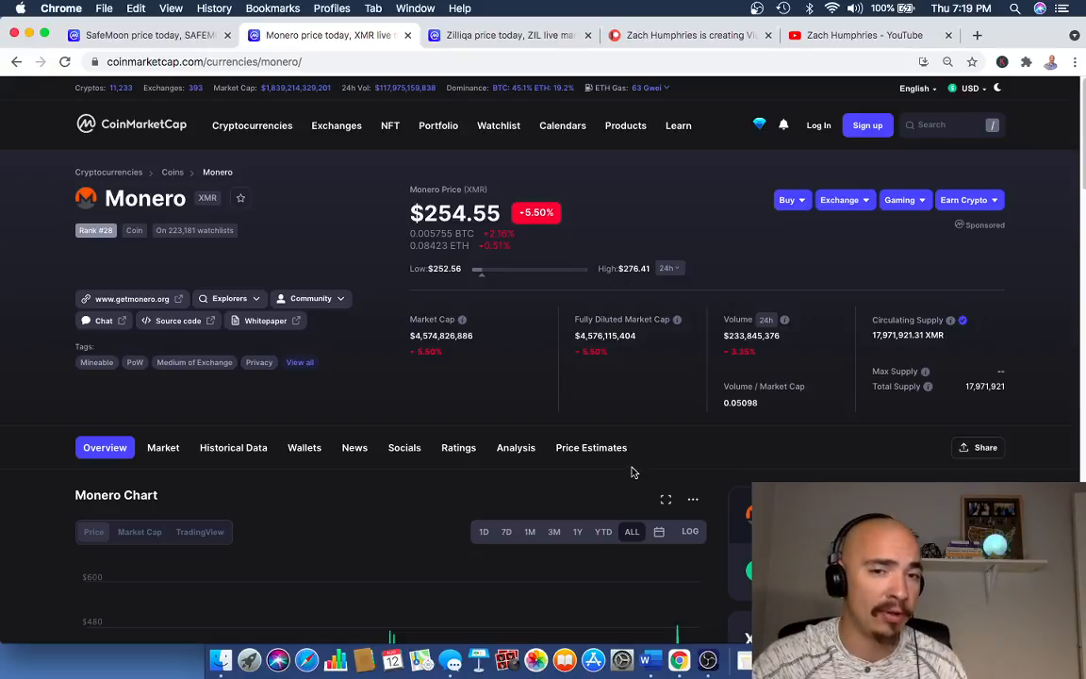
pyautogui.scroll(-3)
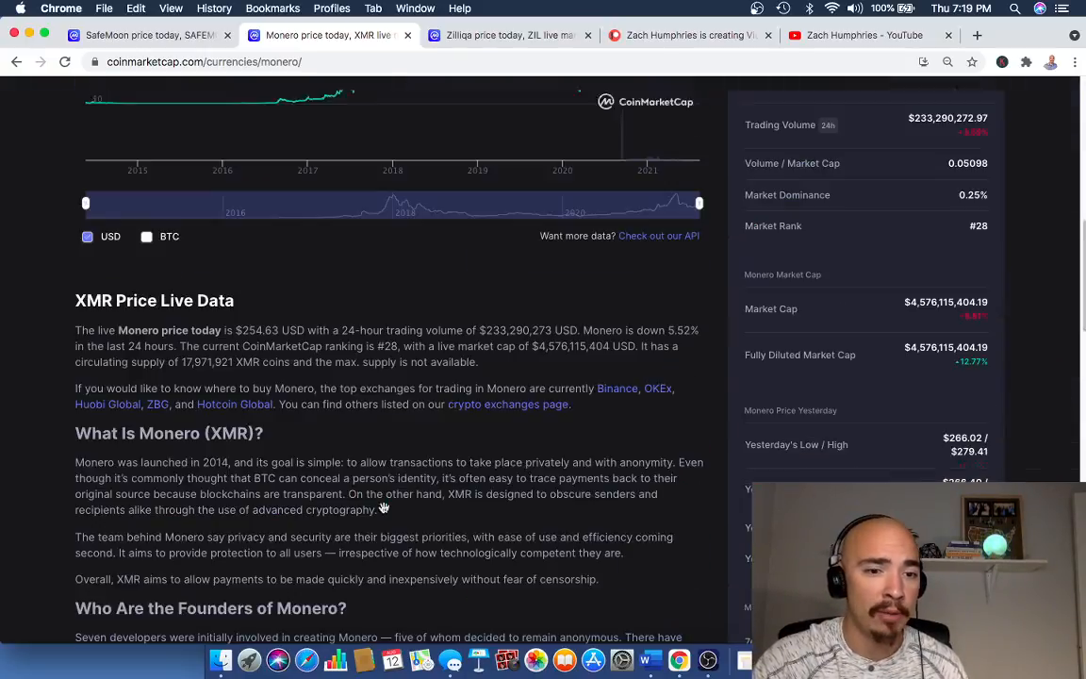
pyautogui.scroll(-3)
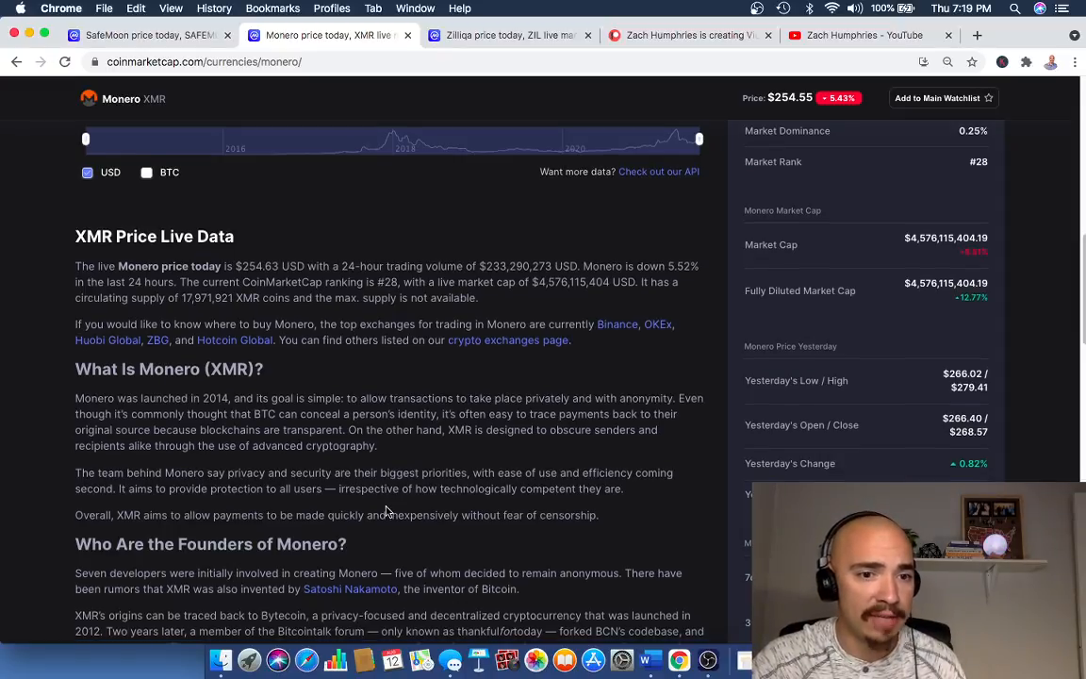
pyautogui.scroll(-3)
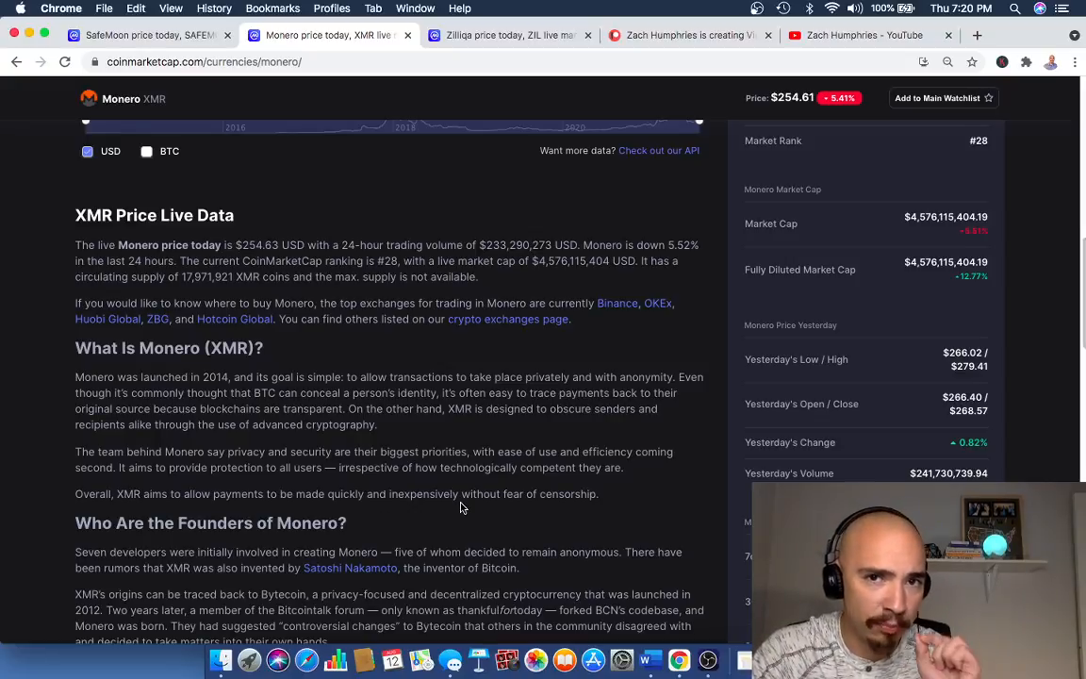
pyautogui.scroll(3)
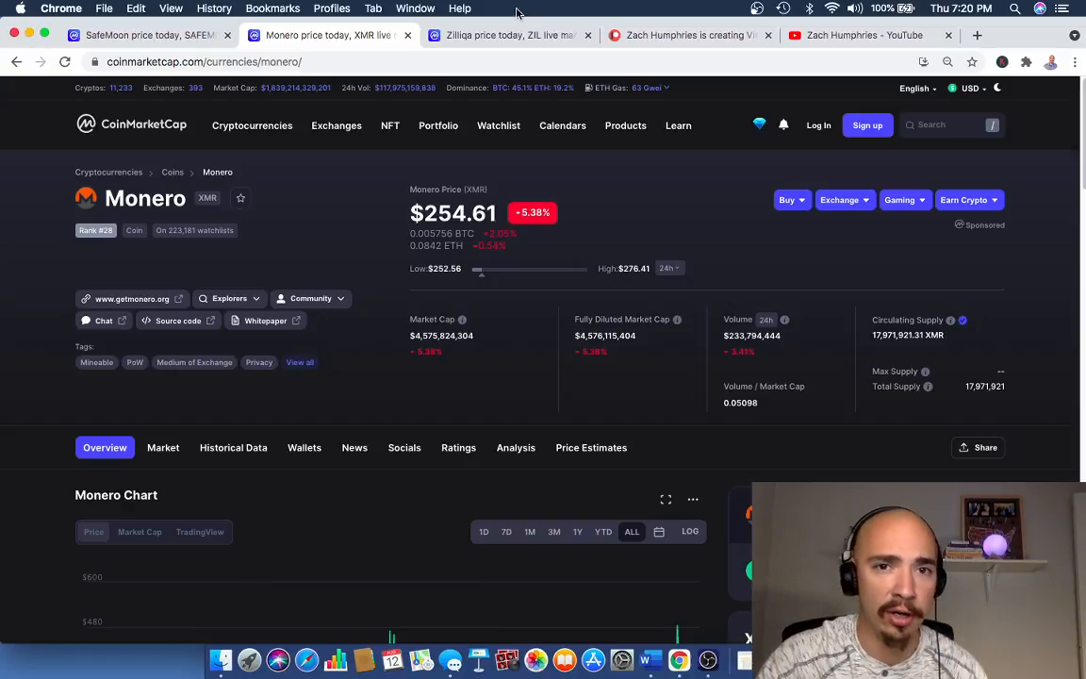
# Step: Switch to the Zilliqa page at $0.09719 and scroll through its chart, price statistics and description
pyautogui.click(509, 34)
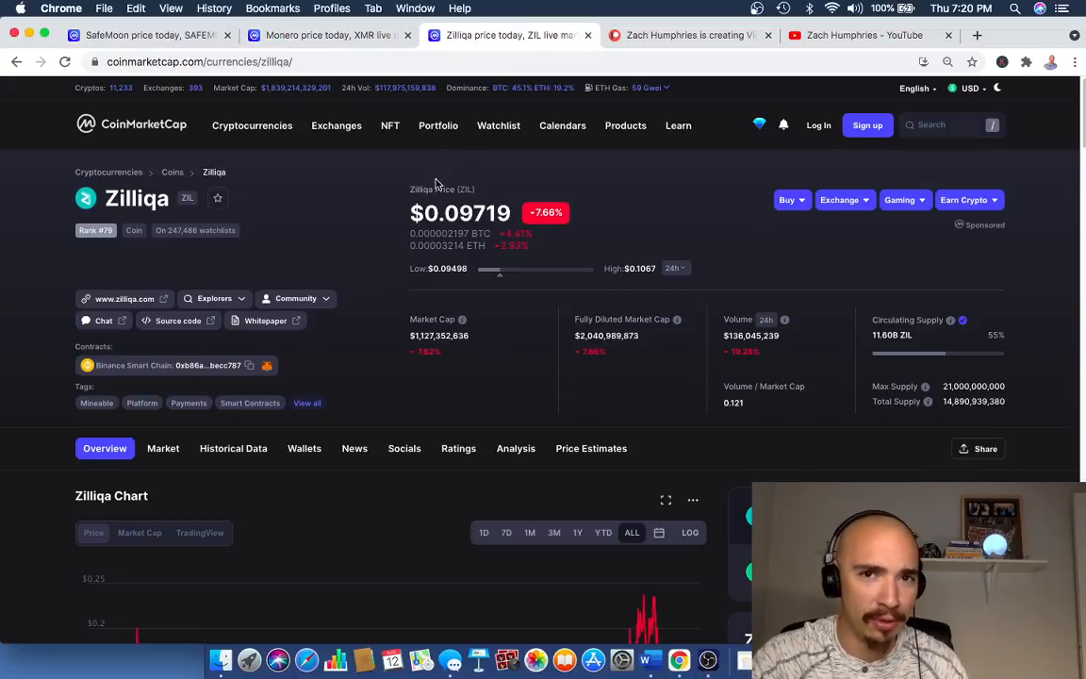
pyautogui.moveTo(375, 245)
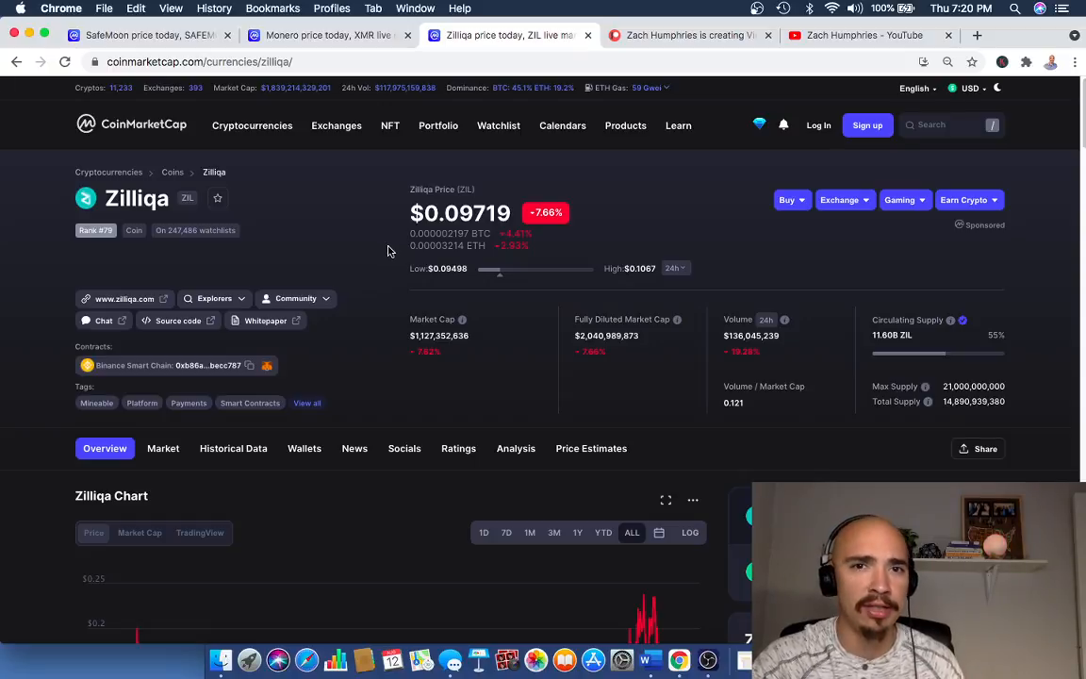
pyautogui.moveTo(400, 207)
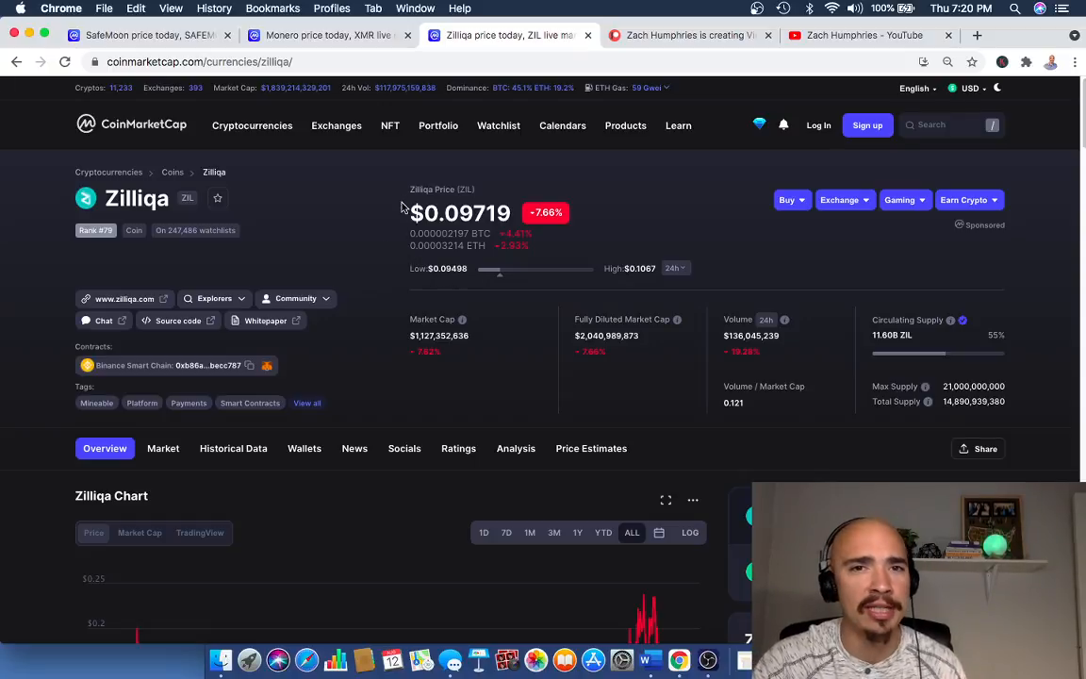
pyautogui.moveTo(396, 279)
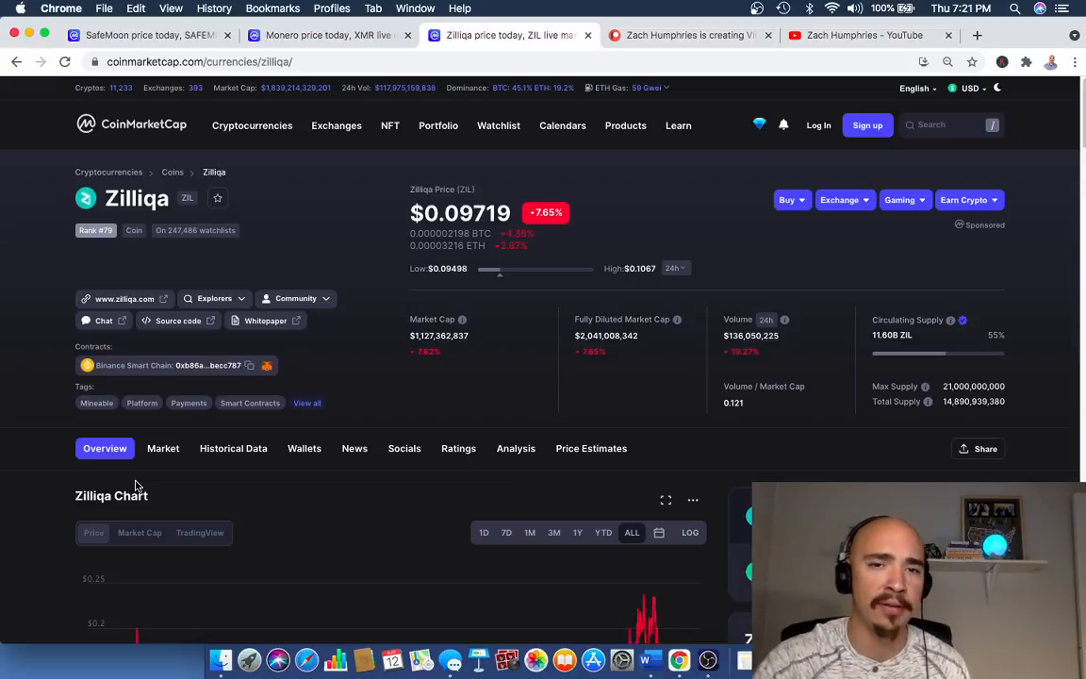
pyautogui.scroll(-3)
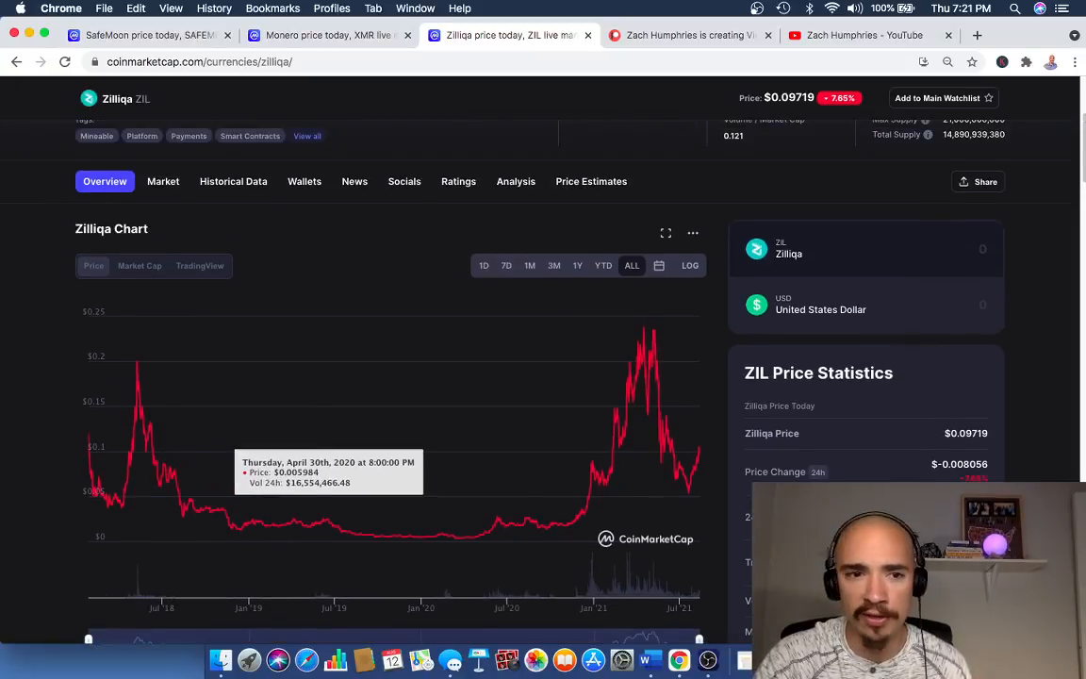
pyautogui.scroll(-3)
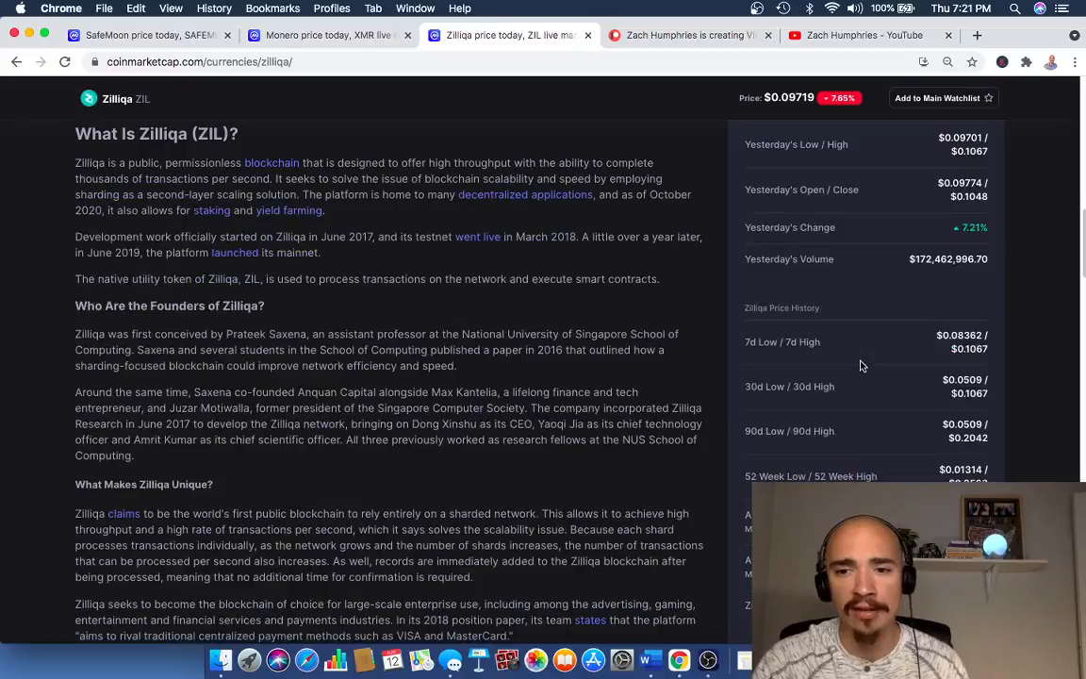
pyautogui.scroll(-3)
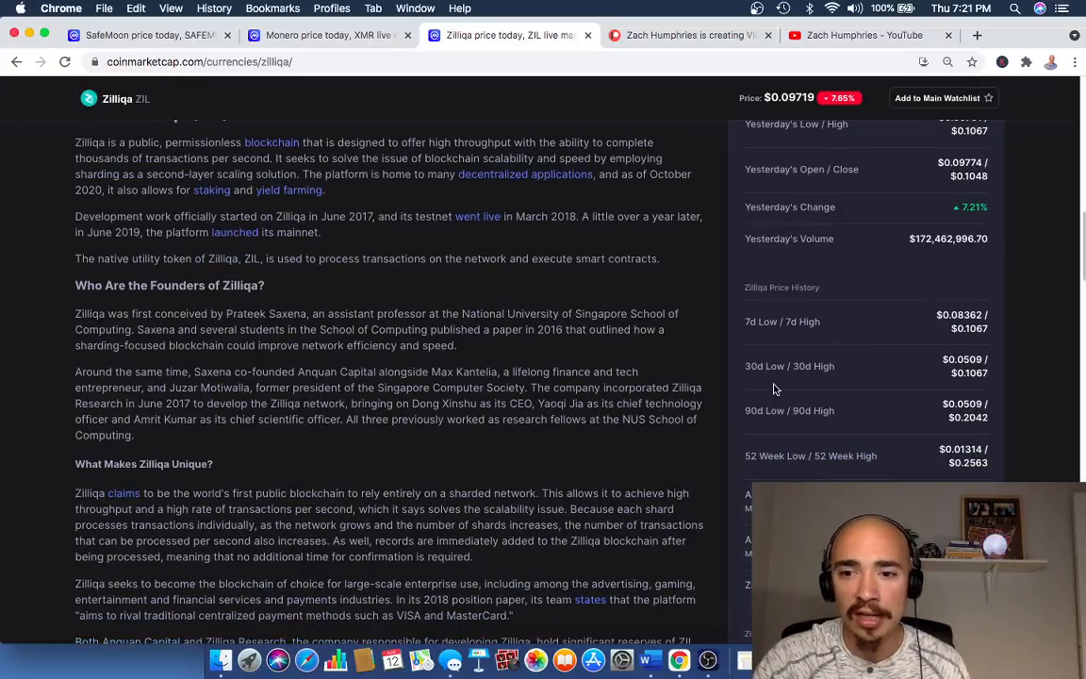
pyautogui.scroll(3)
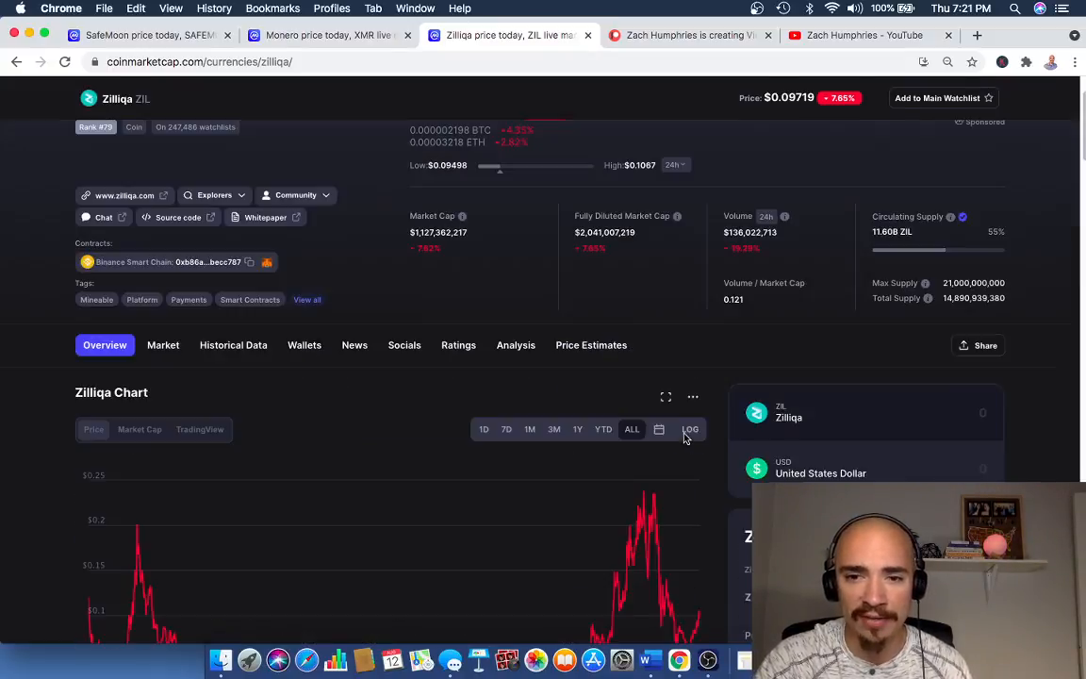
pyautogui.scroll(3)
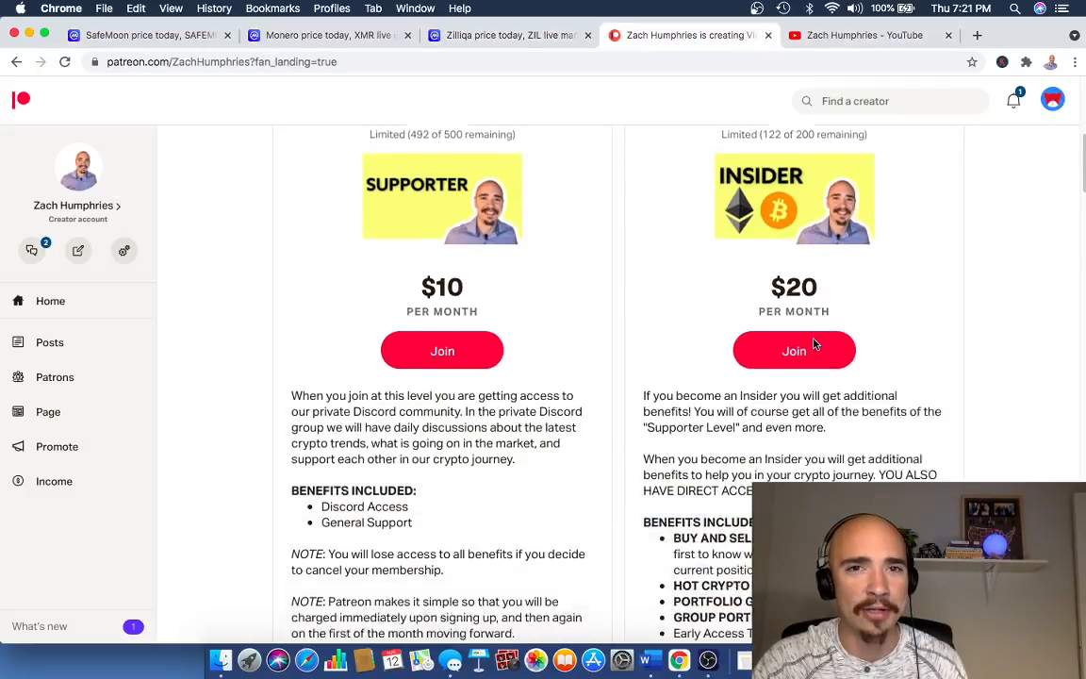
pyautogui.scroll(-3)
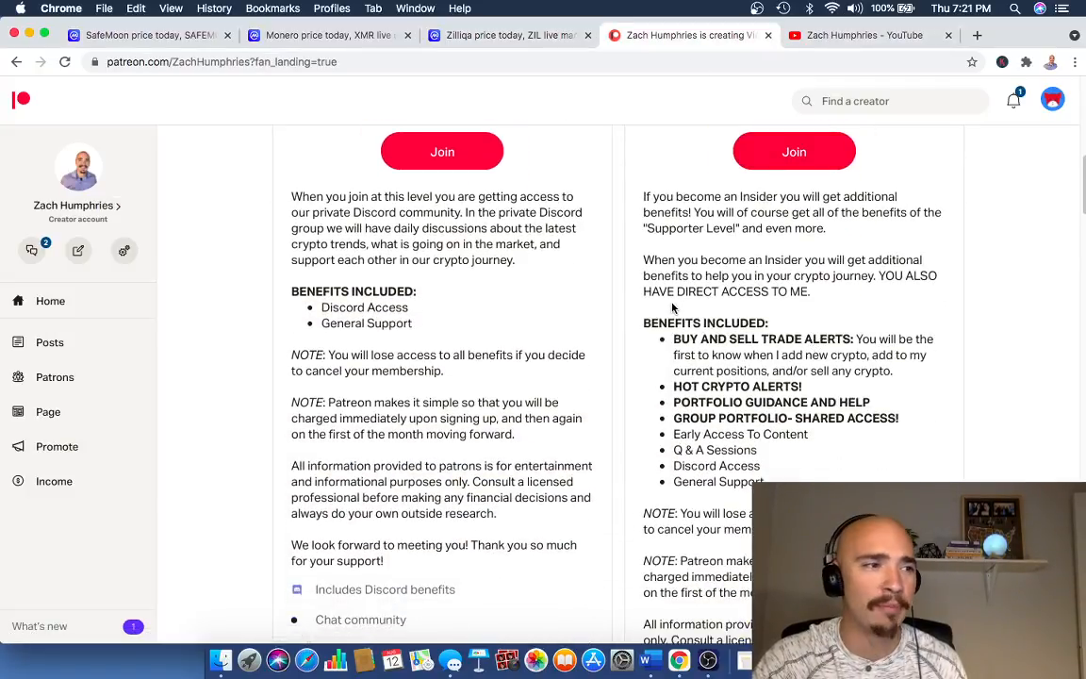
pyautogui.click(509, 34)
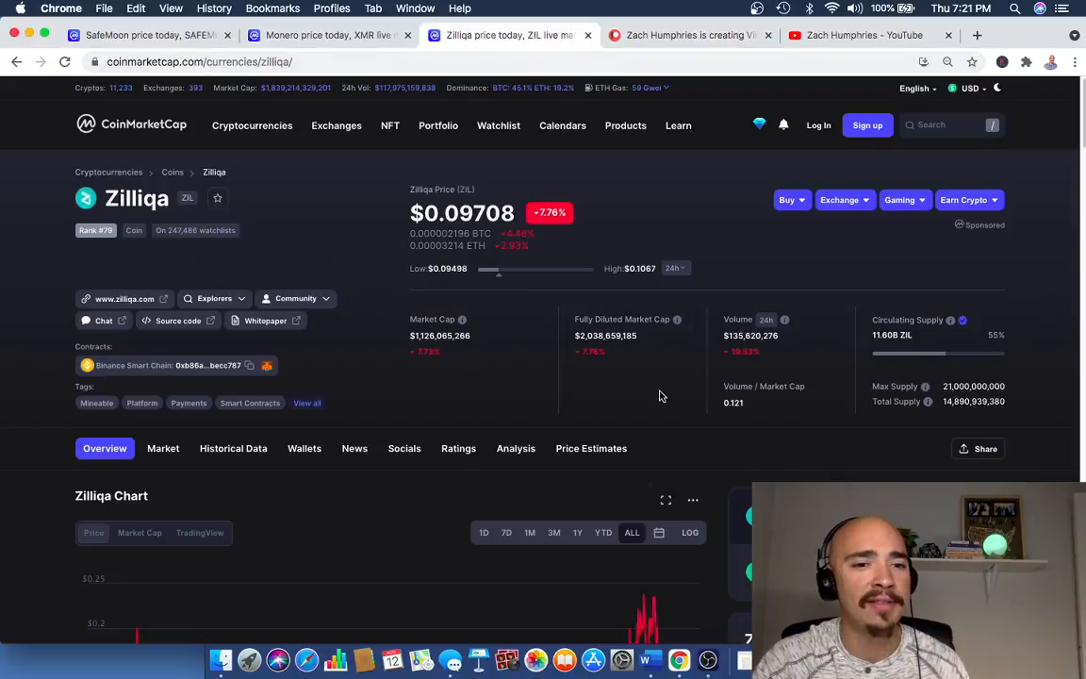
pyautogui.scroll(-3)
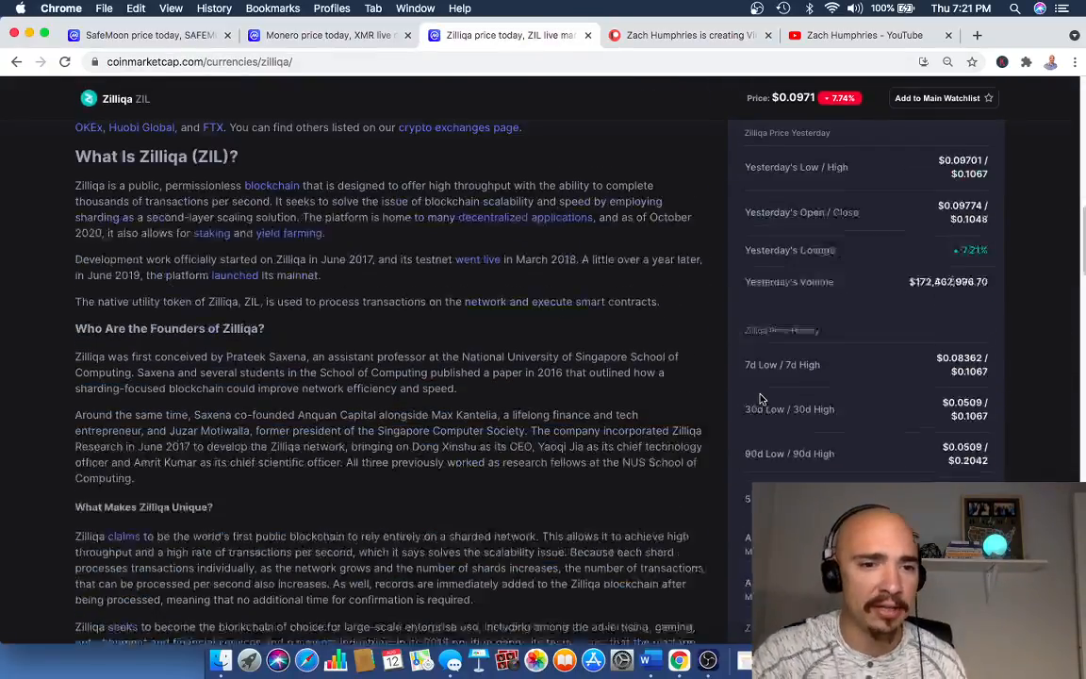
pyautogui.scroll(-3)
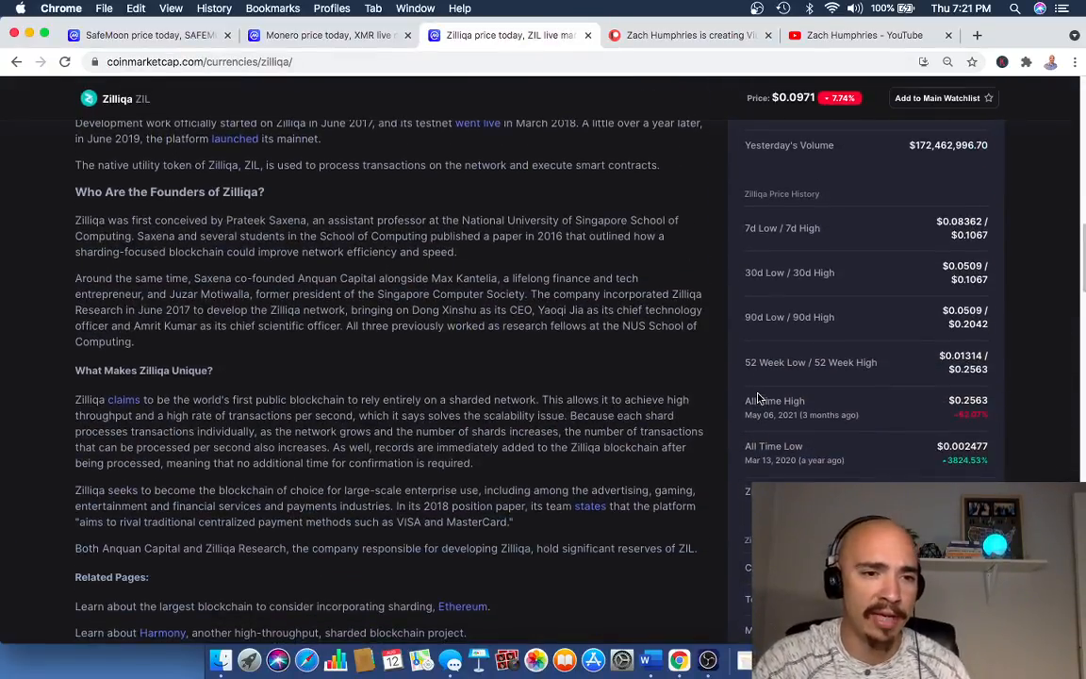
pyautogui.scroll(3)
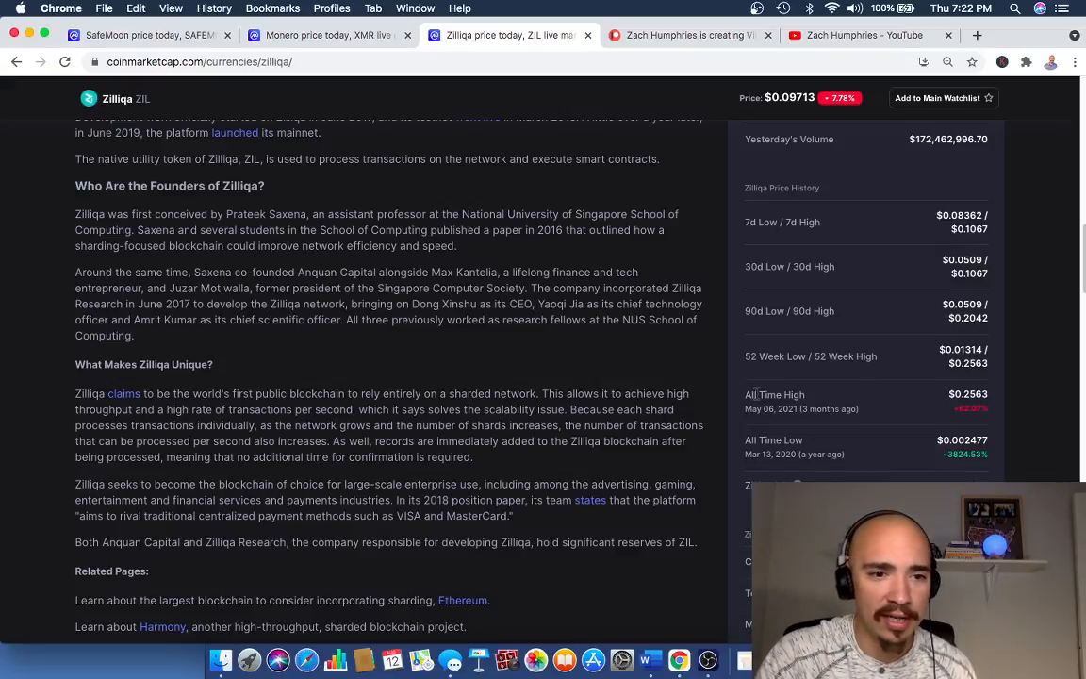
pyautogui.moveTo(701, 494)
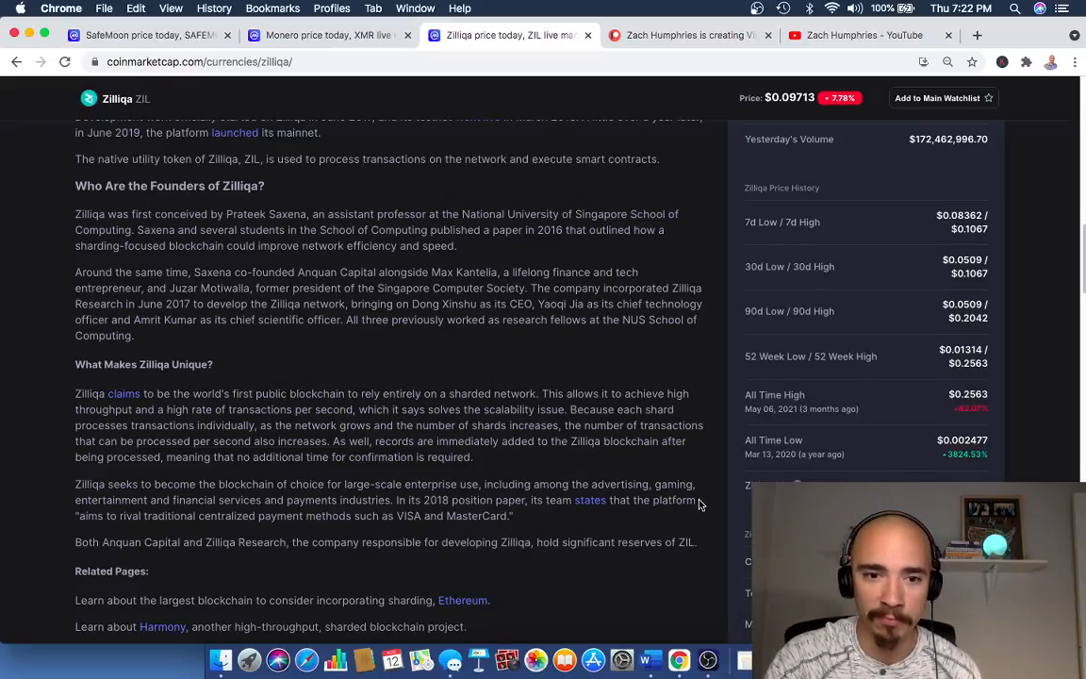
pyautogui.scroll(-3)
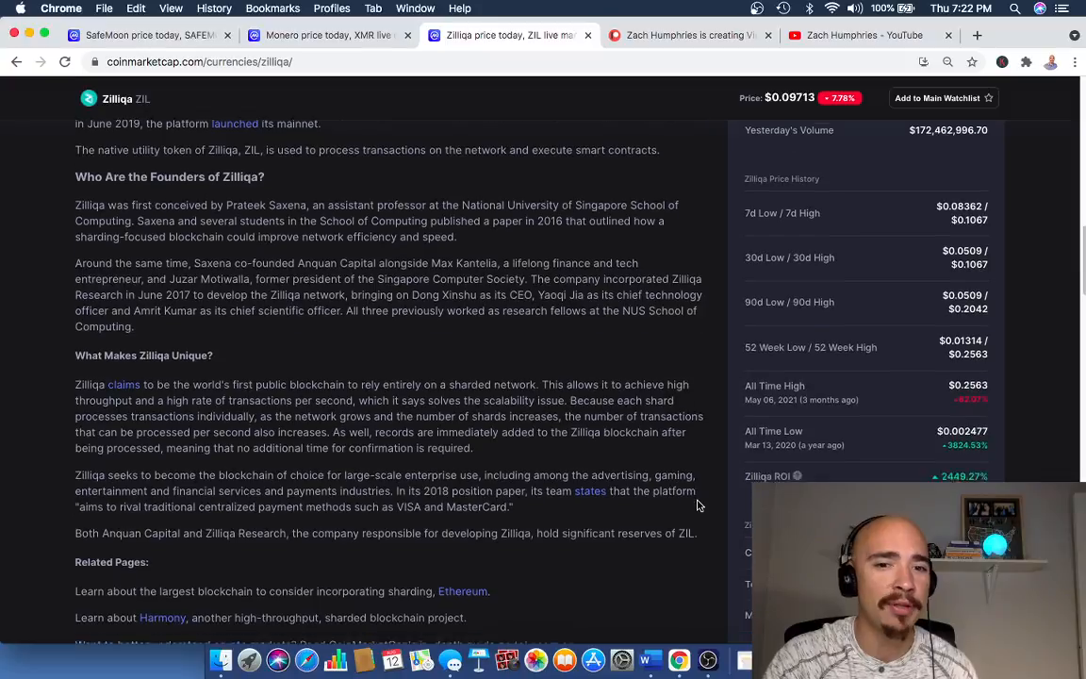
pyautogui.scroll(-3)
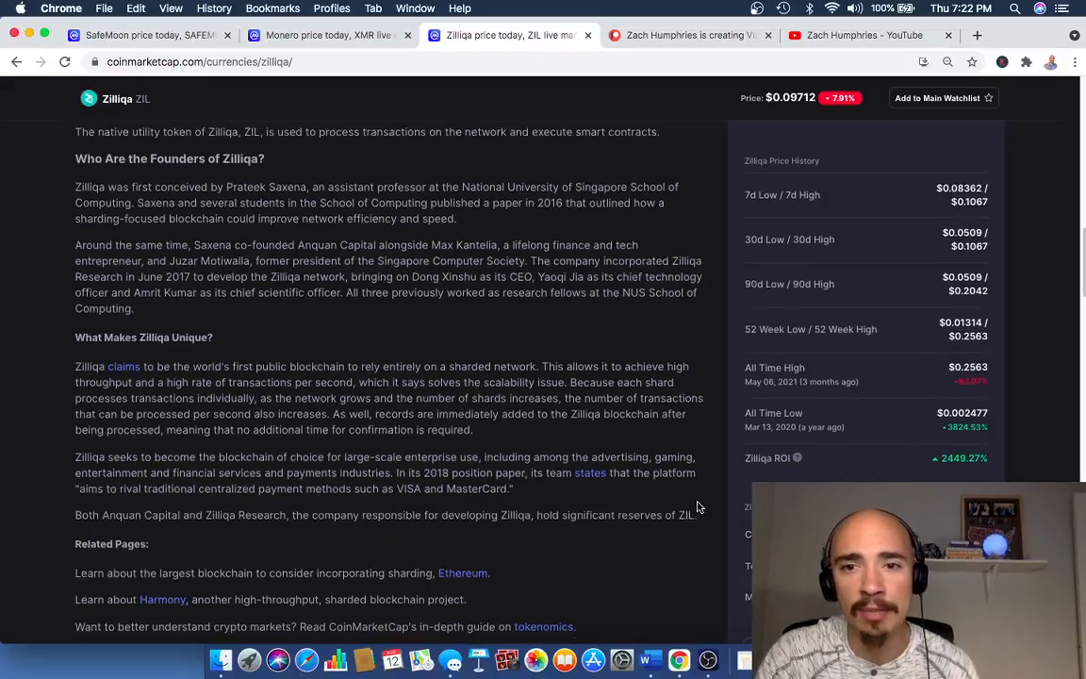
pyautogui.scroll(3)
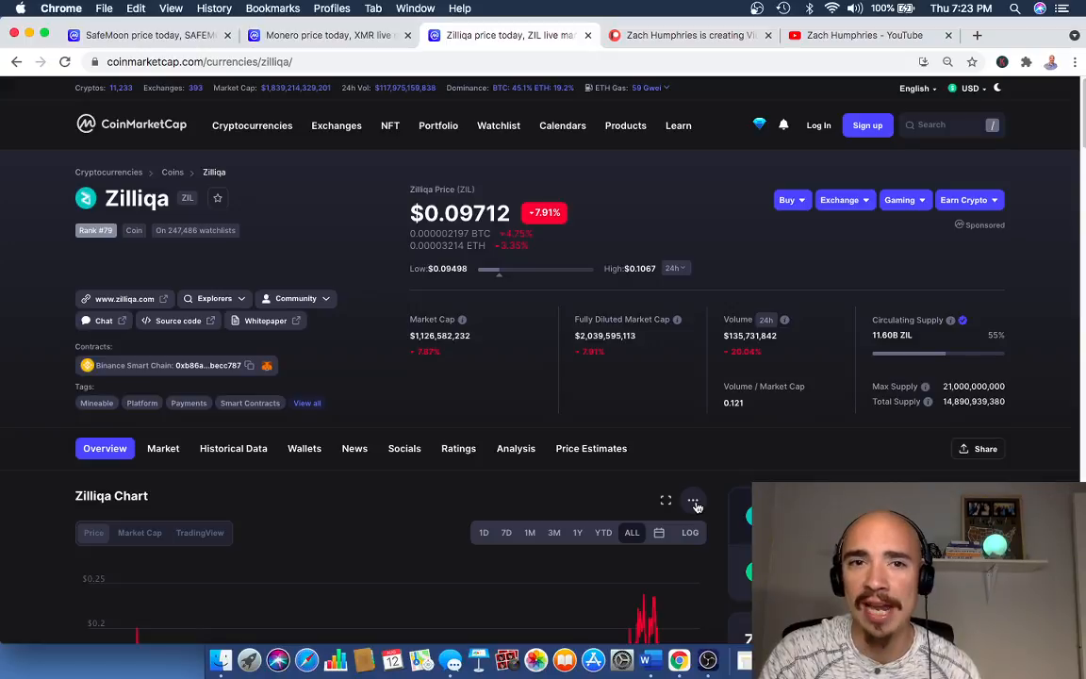
# Step: Review Zilliqa's markets and supply details, then switch to the YouTube channel page
pyautogui.scroll(-3)
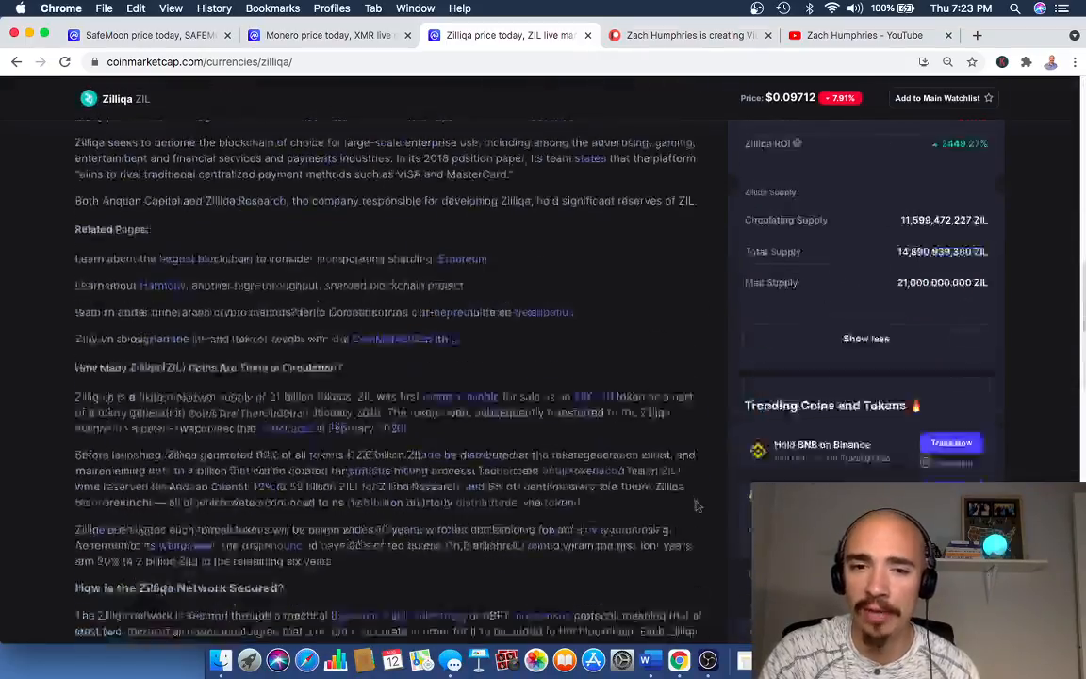
pyautogui.scroll(-3)
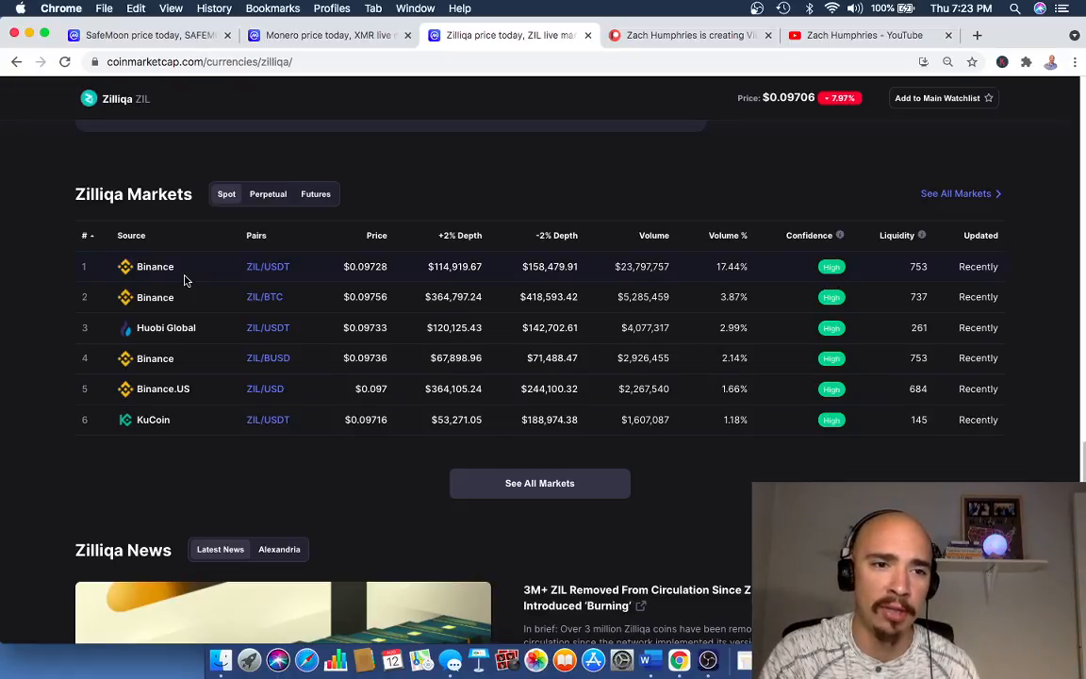
pyautogui.moveTo(185, 526)
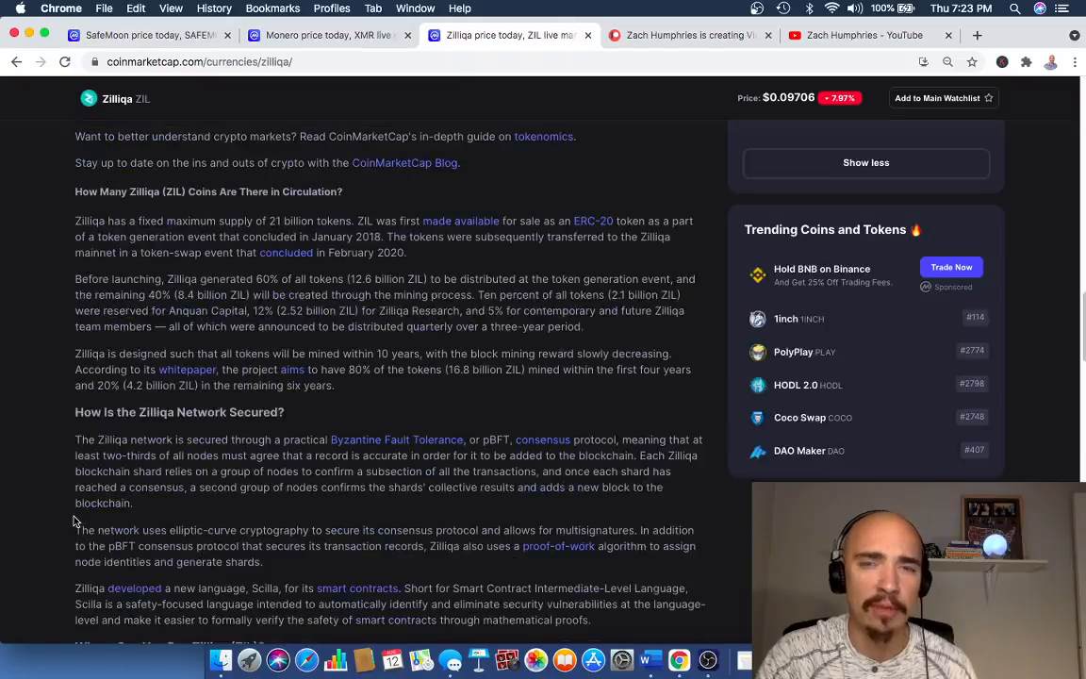
pyautogui.scroll(3)
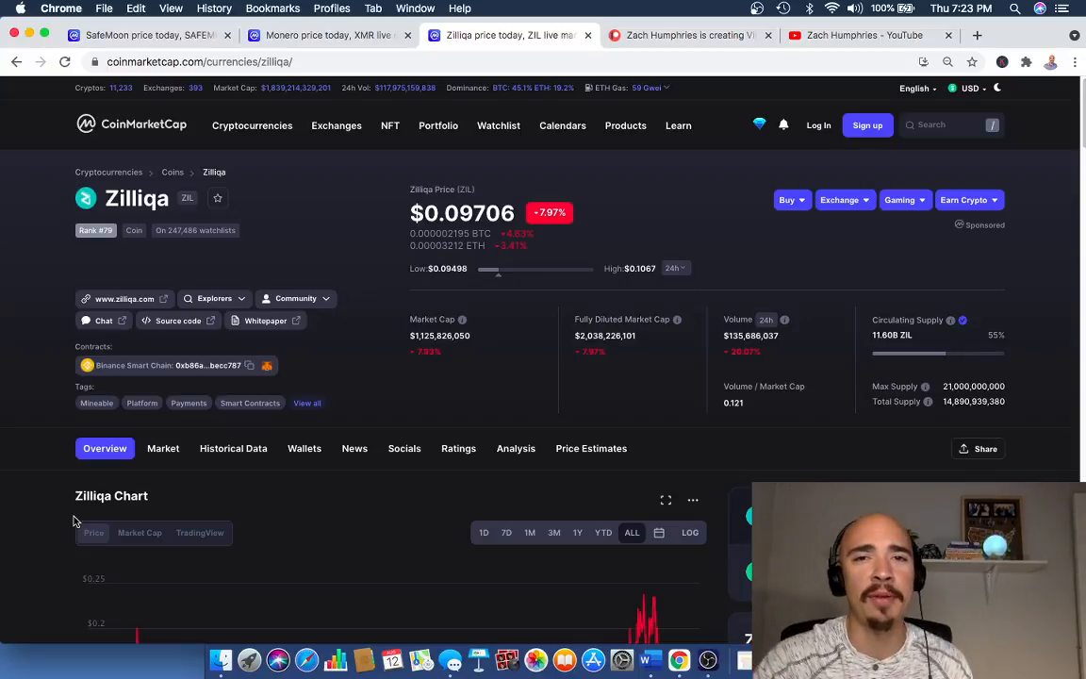
pyautogui.moveTo(366, 426)
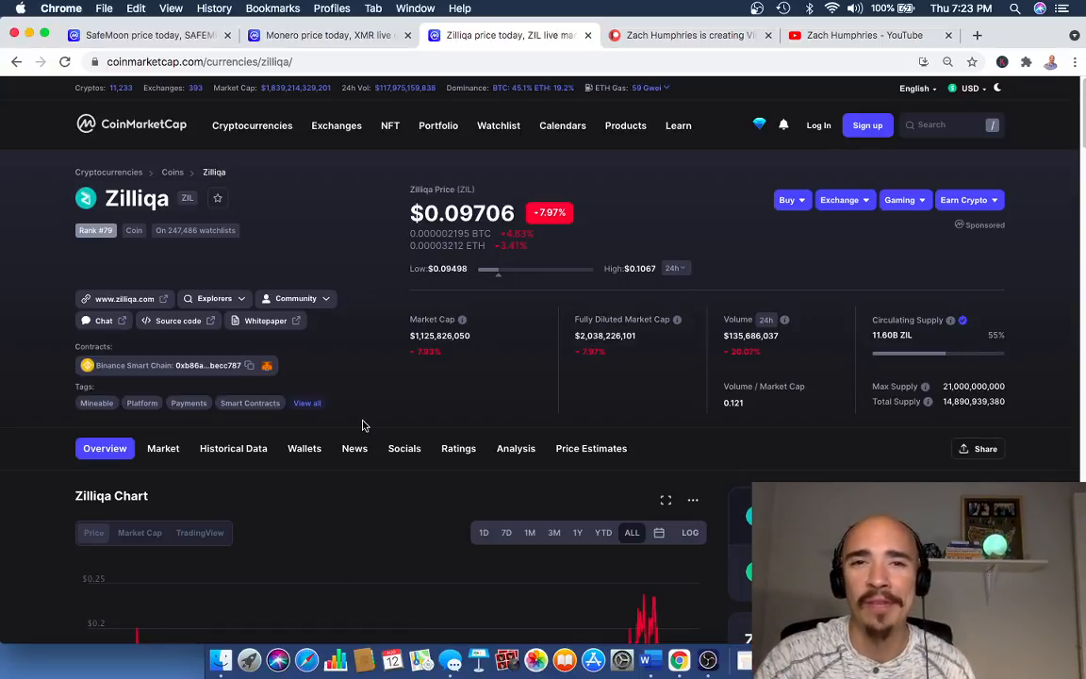
pyautogui.moveTo(411, 422)
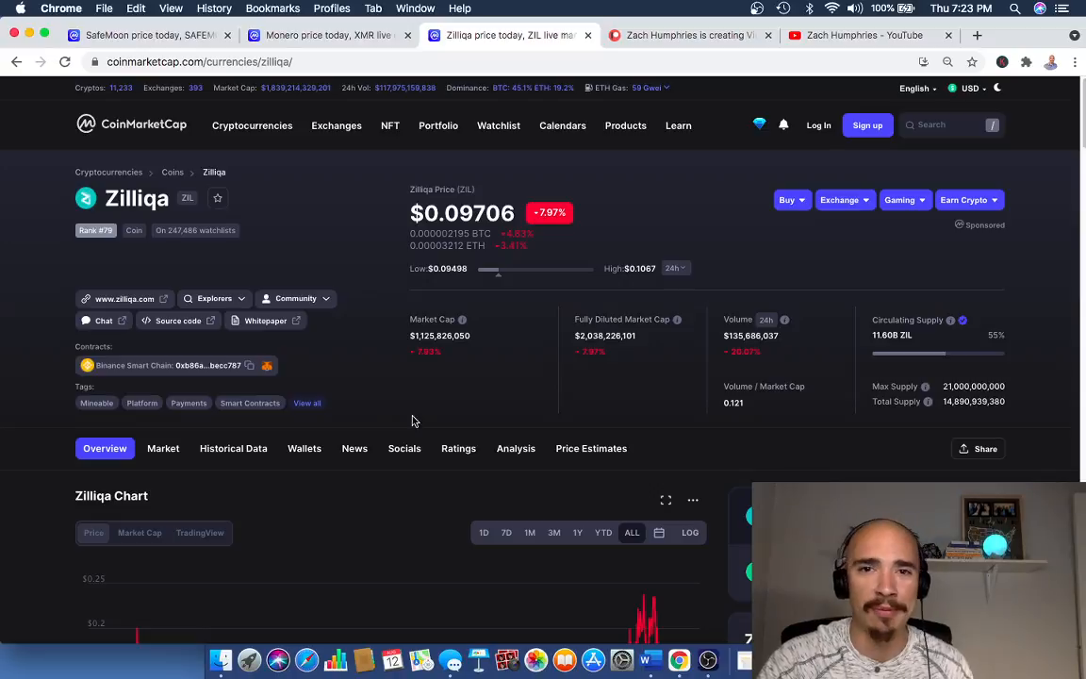
pyautogui.click(864, 34)
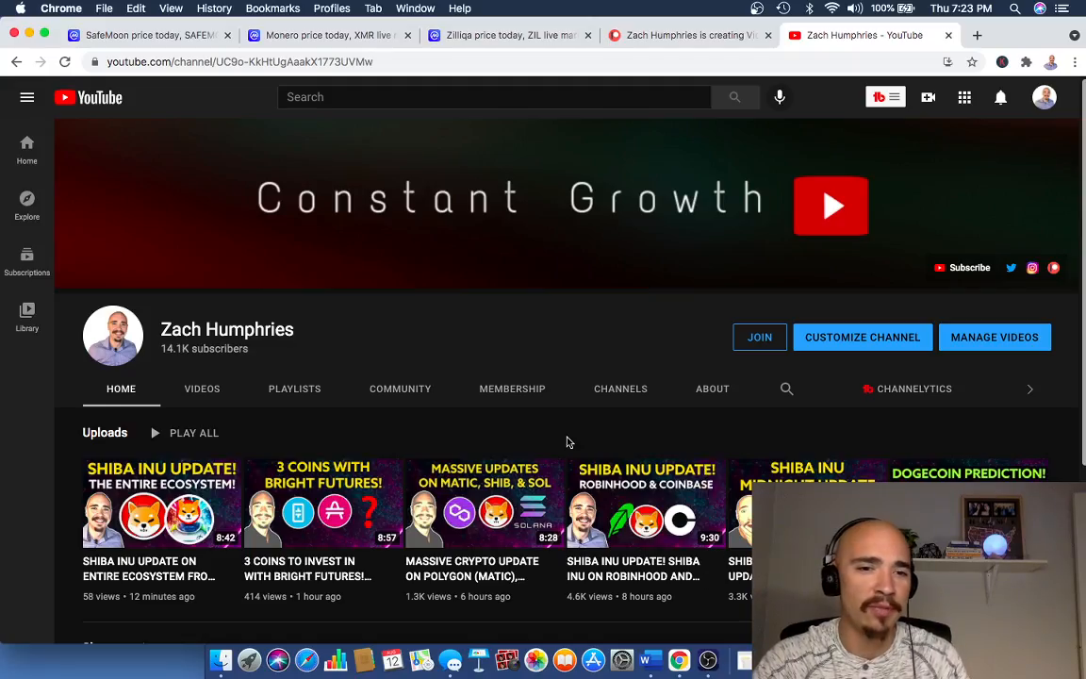
pyautogui.scroll(-3)
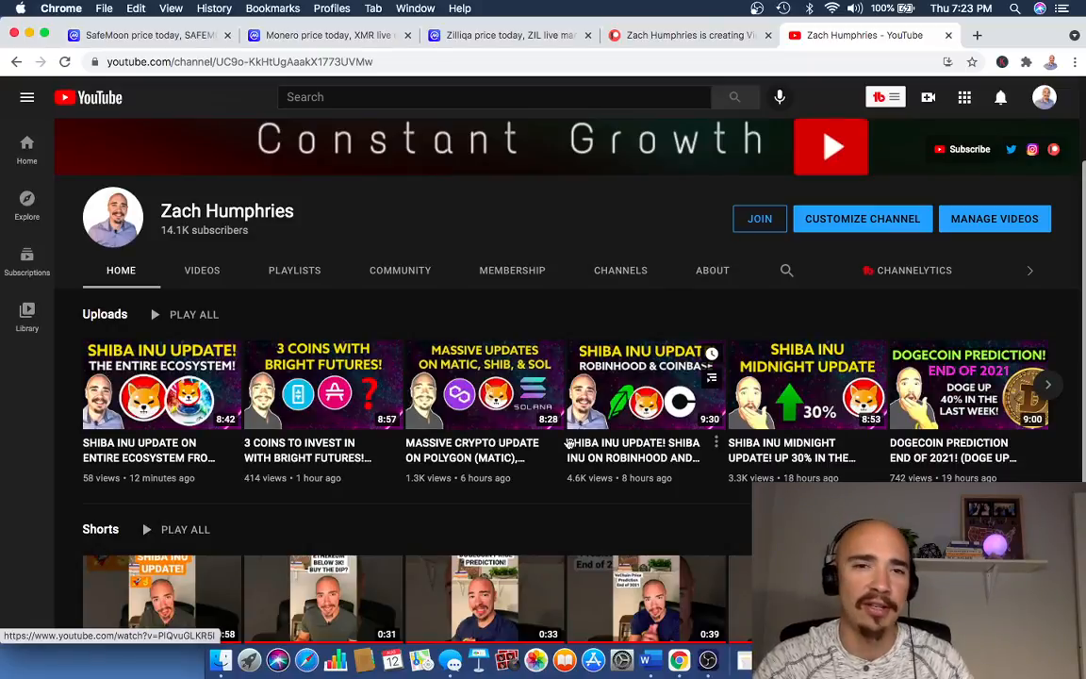
pyautogui.scroll(-3)
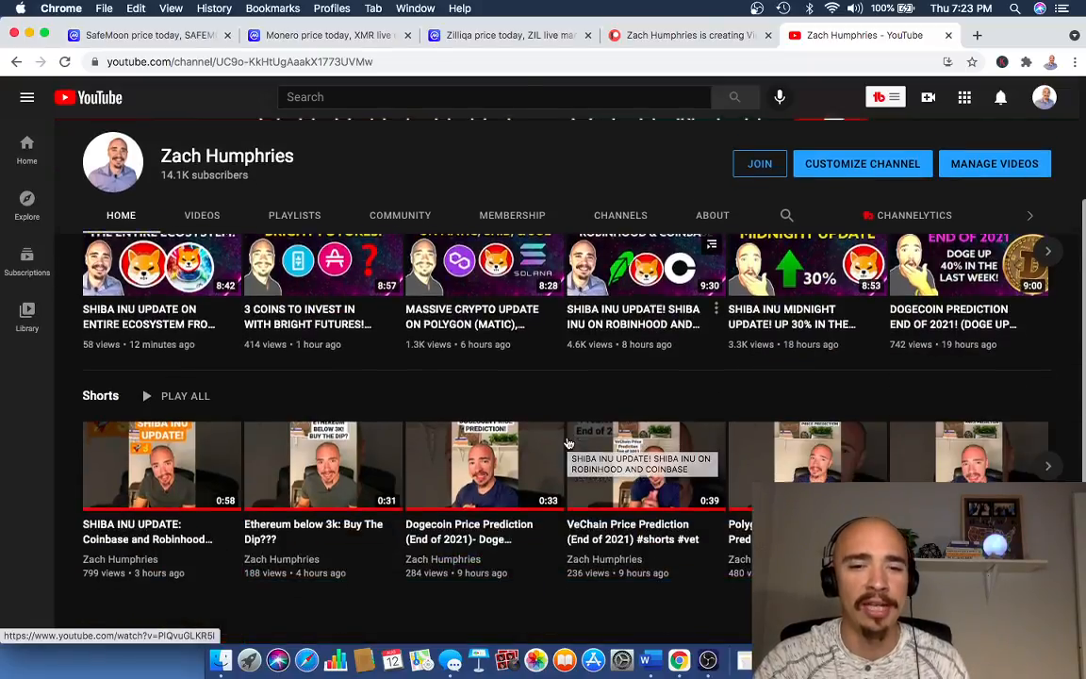
pyautogui.scroll(3)
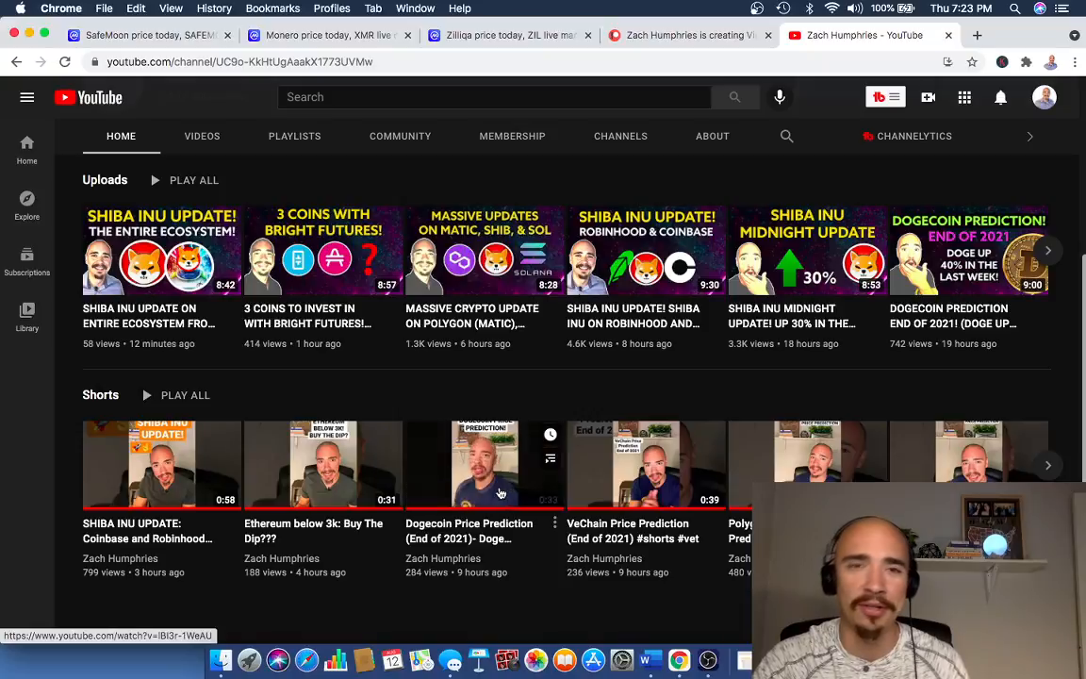